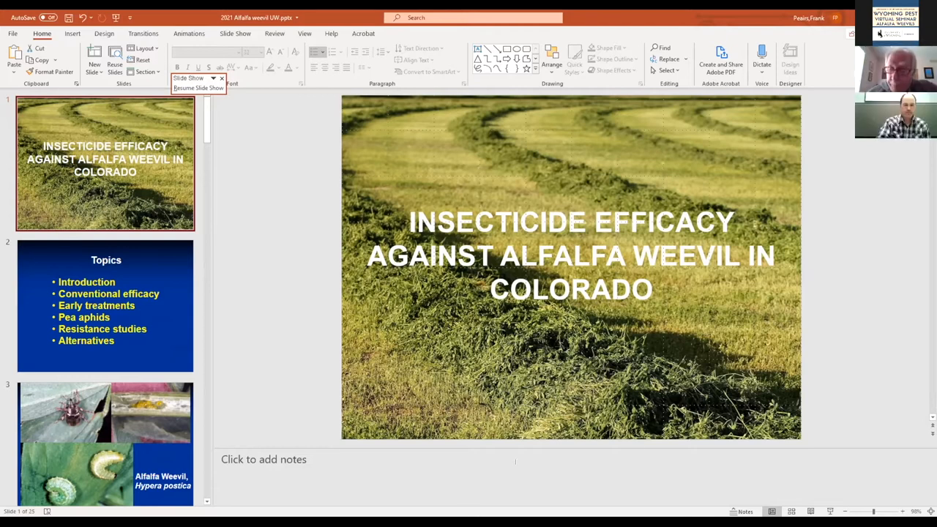
# - Display the Topics slide listing the talk's sections after the title slide
pyautogui.scroll(-3)
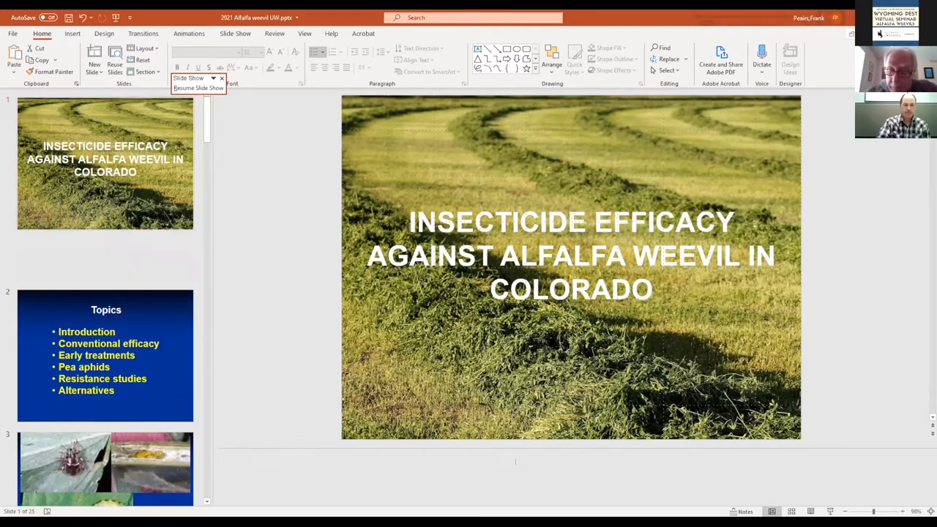
pyautogui.click(94, 56)
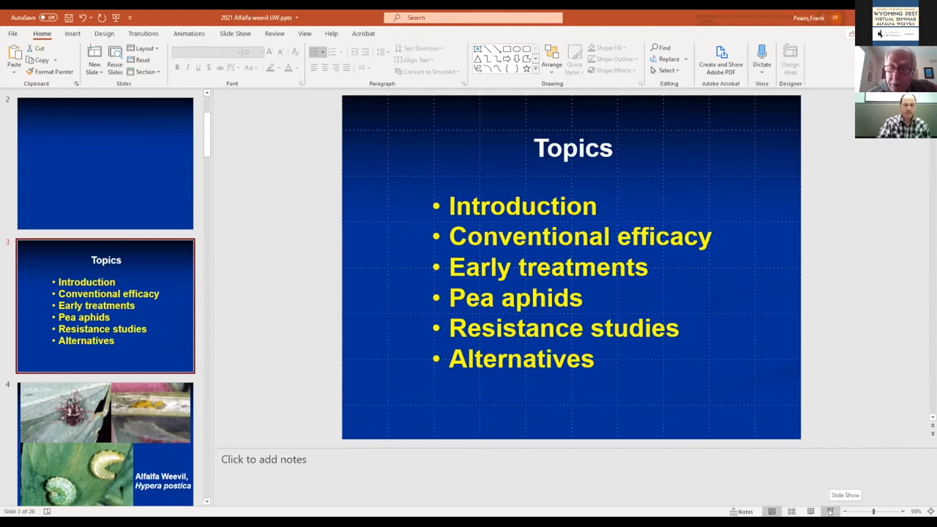
pyautogui.moveTo(213, 425)
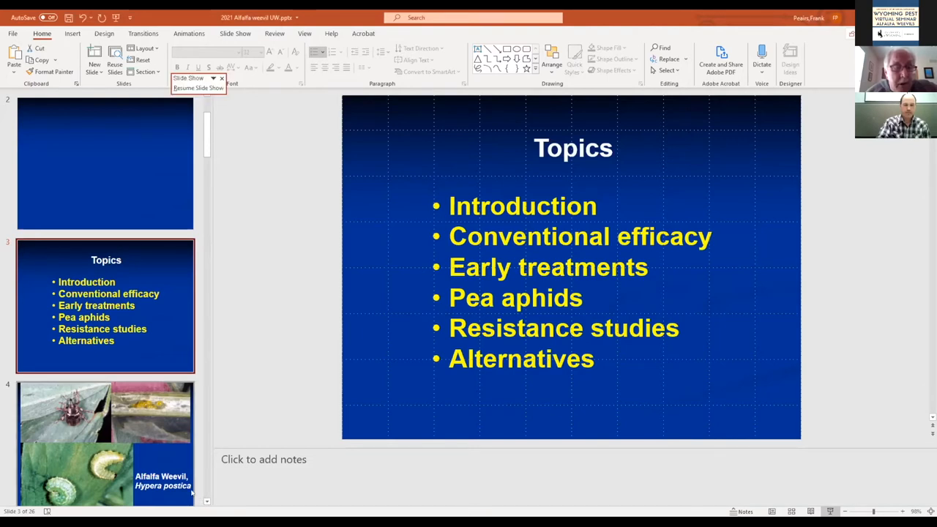
pyautogui.moveTo(176, 460)
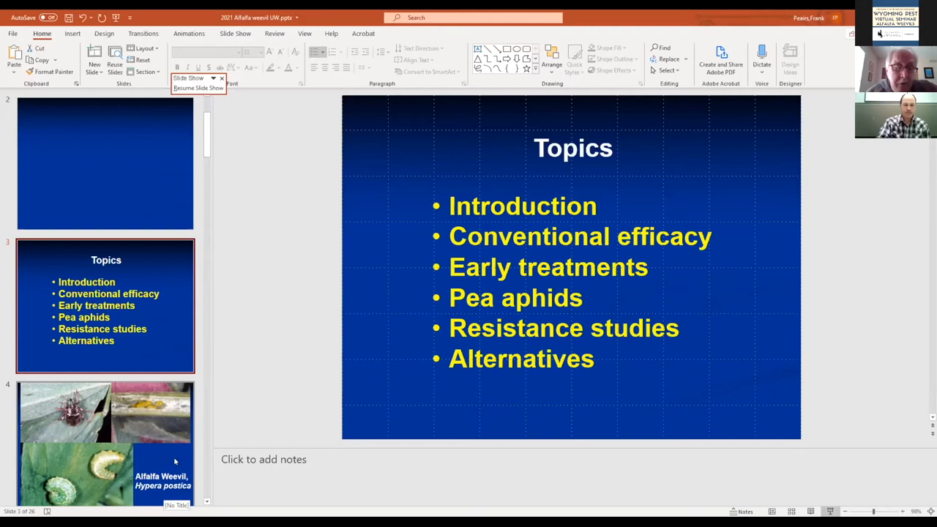
pyautogui.moveTo(144, 462)
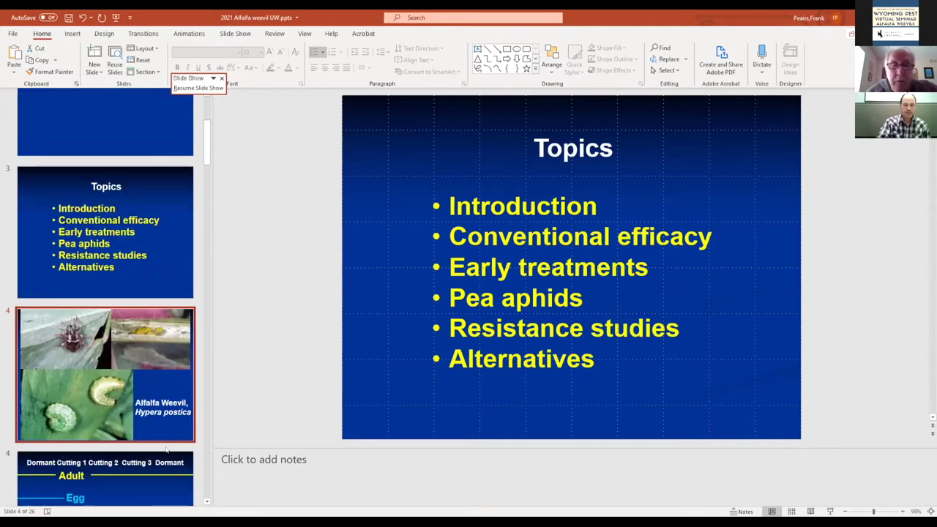
pyautogui.scroll(-3)
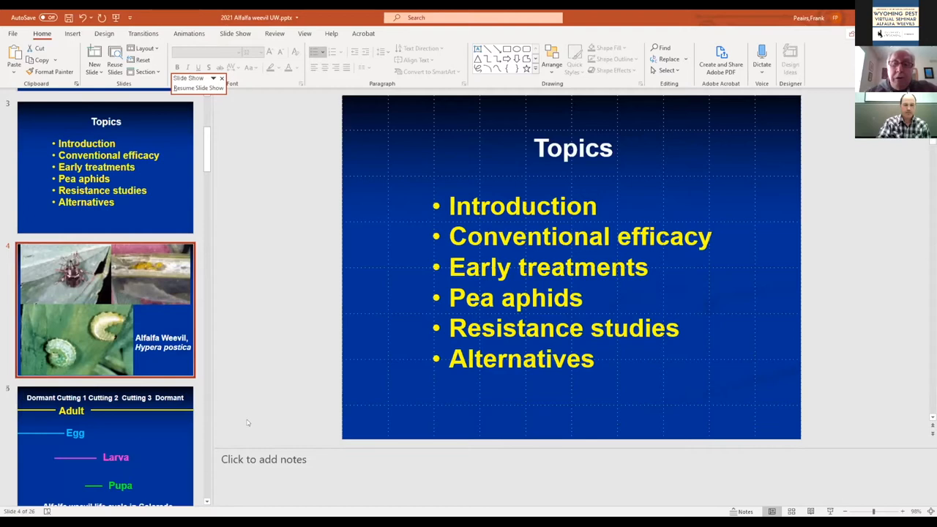
# - Display the Alfalfa Weevil, Hypera postica photo slide
pyautogui.click(105, 311)
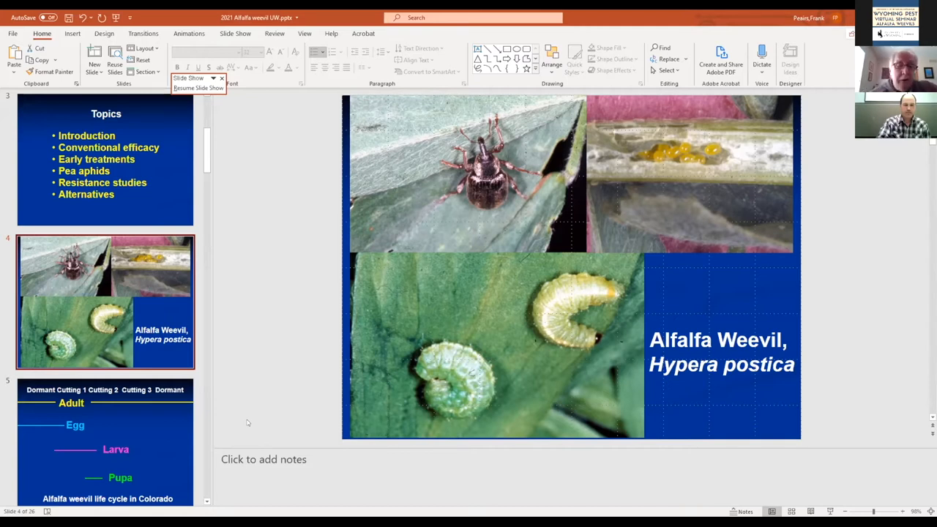
pyautogui.moveTo(211, 434)
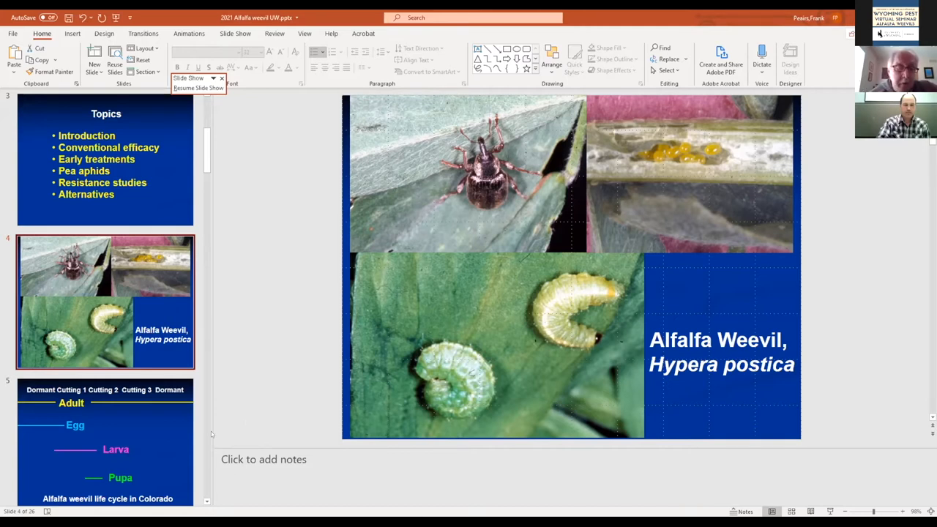
pyautogui.moveTo(164, 436)
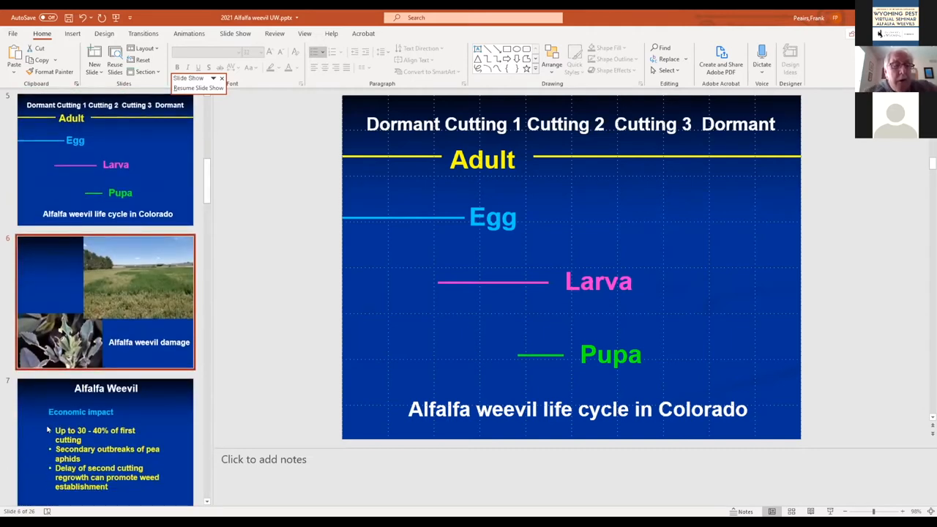
# - Display the Alfalfa weevil damage slide with field and damaged-leaf photos
pyautogui.click(106, 300)
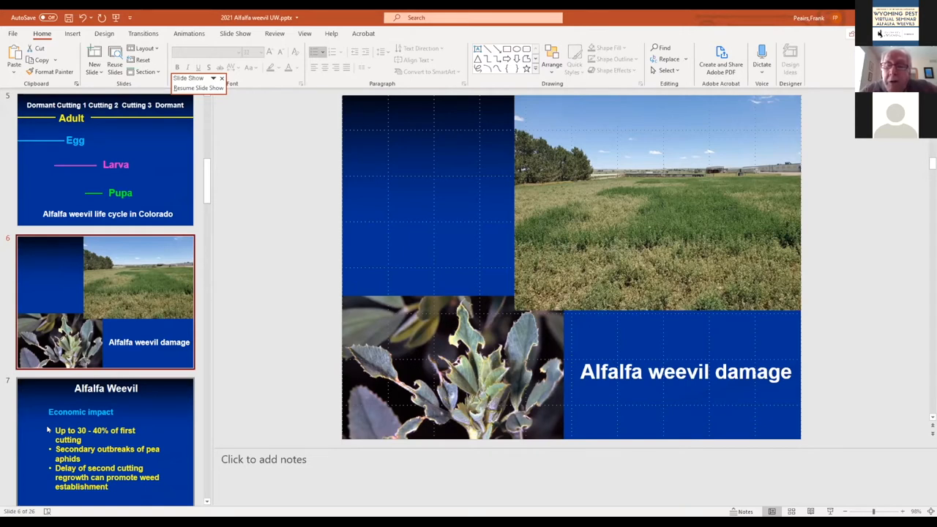
pyautogui.moveTo(67, 429)
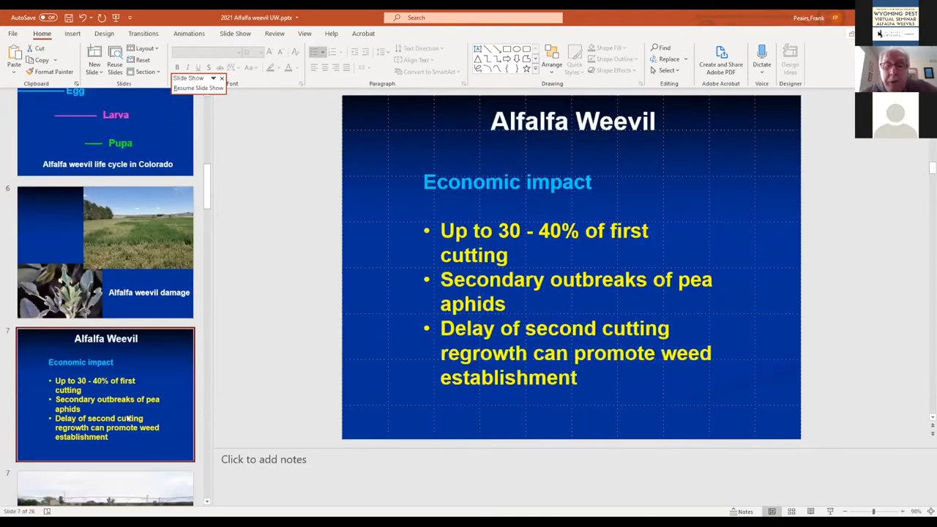
# - Advance to slide 7, Alfalfa Weevil economic impact with 30–40% first-cutting losses
pyautogui.scroll(-3)
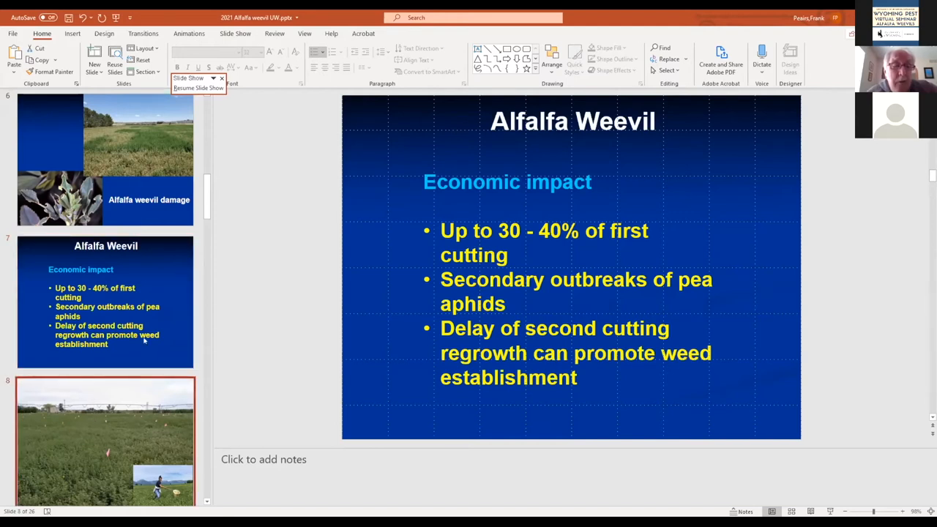
# - Advance to slide 8, the field plot photo with sweep-netting inset
pyautogui.scroll(-3)
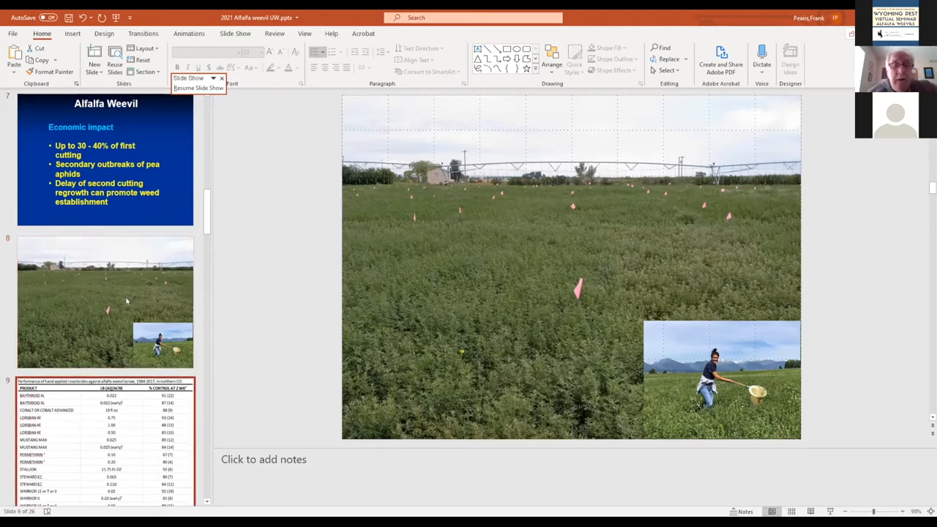
# - Advance to slide 9, the hand-applied insecticide performance table for northern Colorado
pyautogui.scroll(-3)
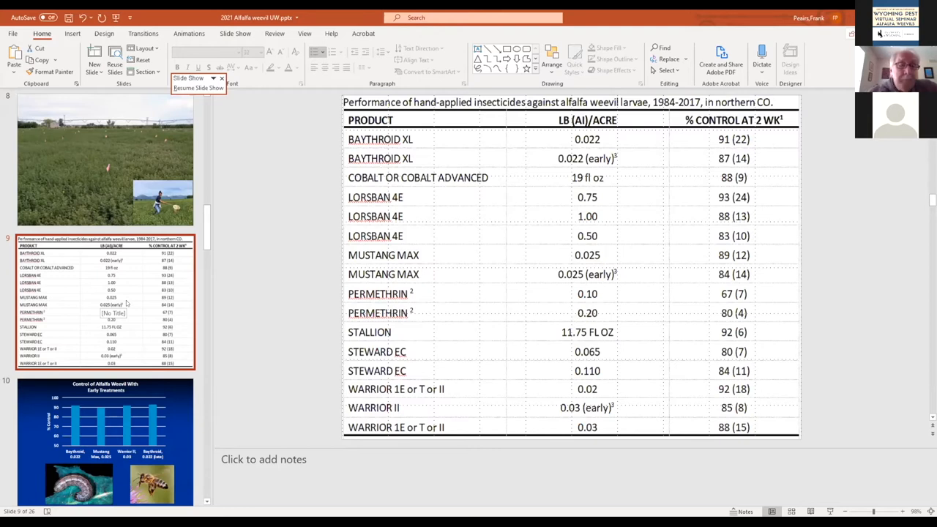
pyautogui.moveTo(110, 373)
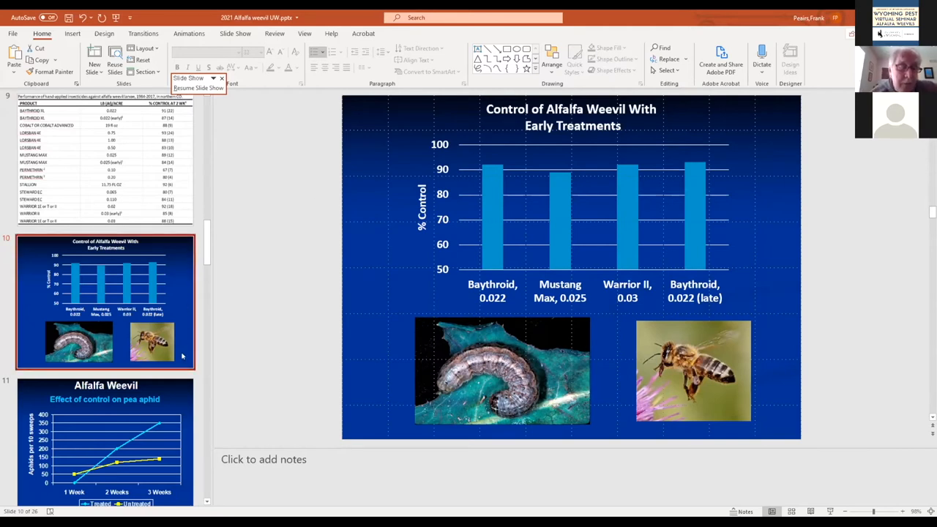
# - Display slide 11, the effect of control on pea aphid line chart
pyautogui.click(105, 454)
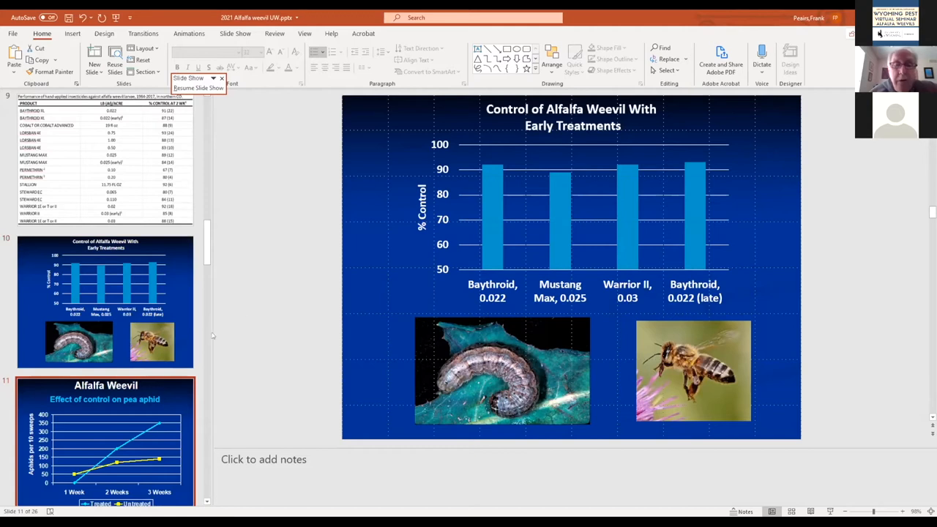
pyautogui.scroll(-3)
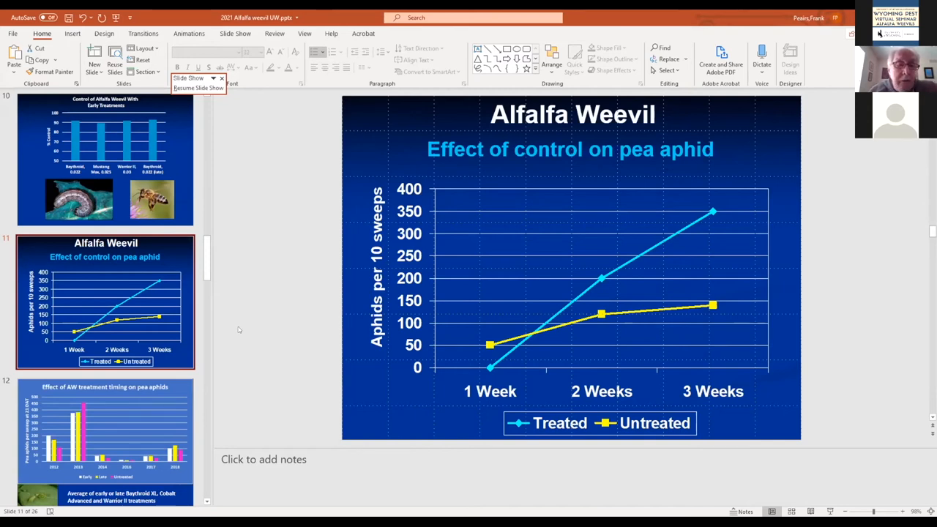
pyautogui.moveTo(182, 421)
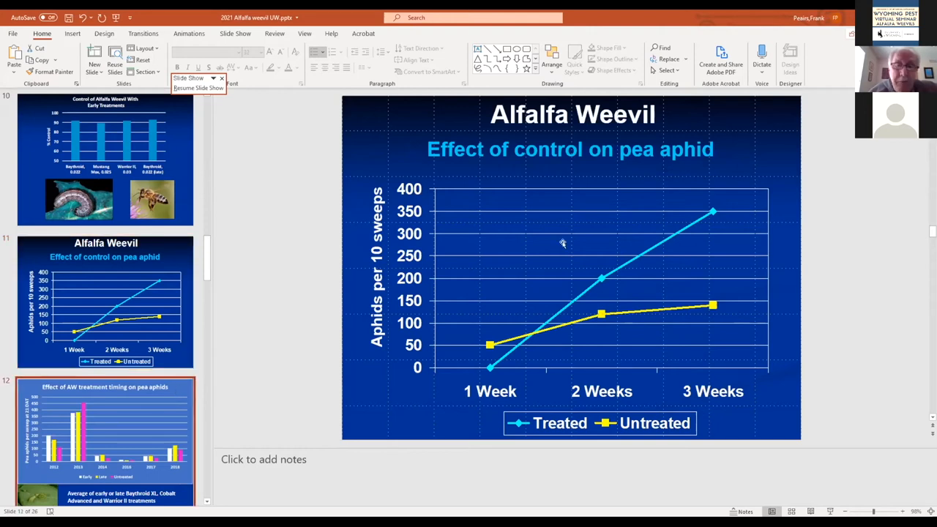
# - Advance to slide 12, the AW treatment timing on pea aphids bar chart
pyautogui.scroll(-3)
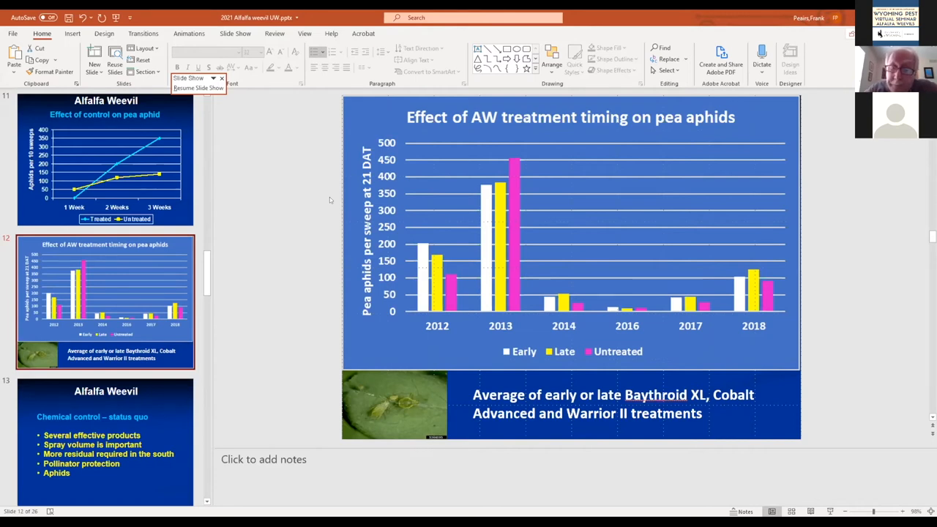
pyautogui.moveTo(284, 242)
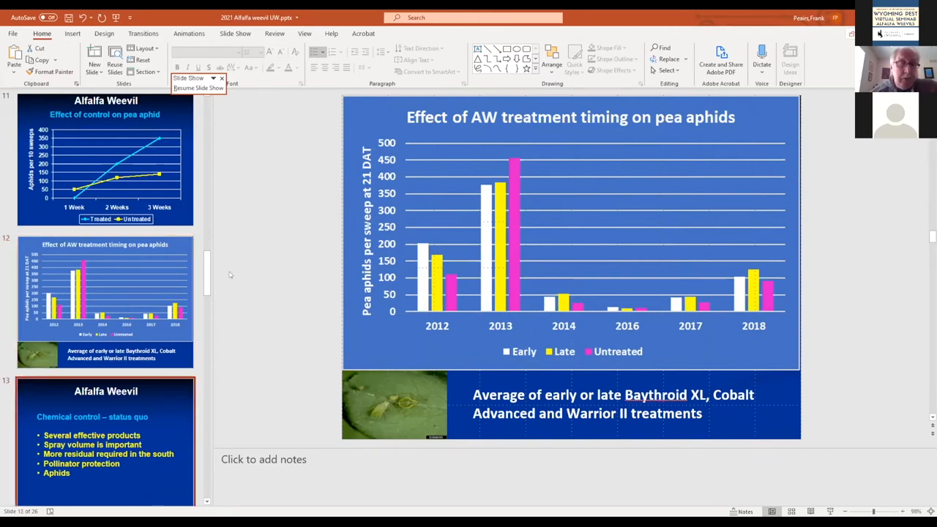
pyautogui.scroll(-3)
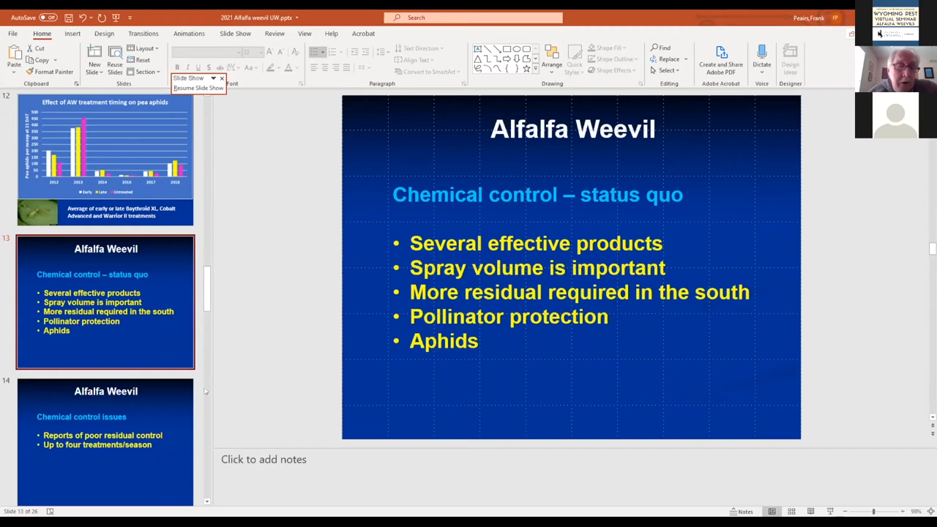
pyautogui.moveTo(357, 227)
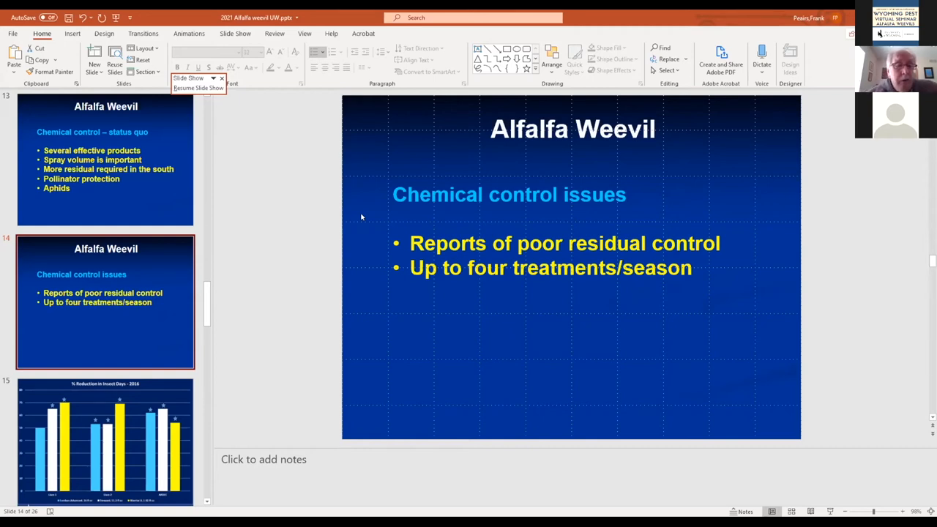
pyautogui.moveTo(375, 346)
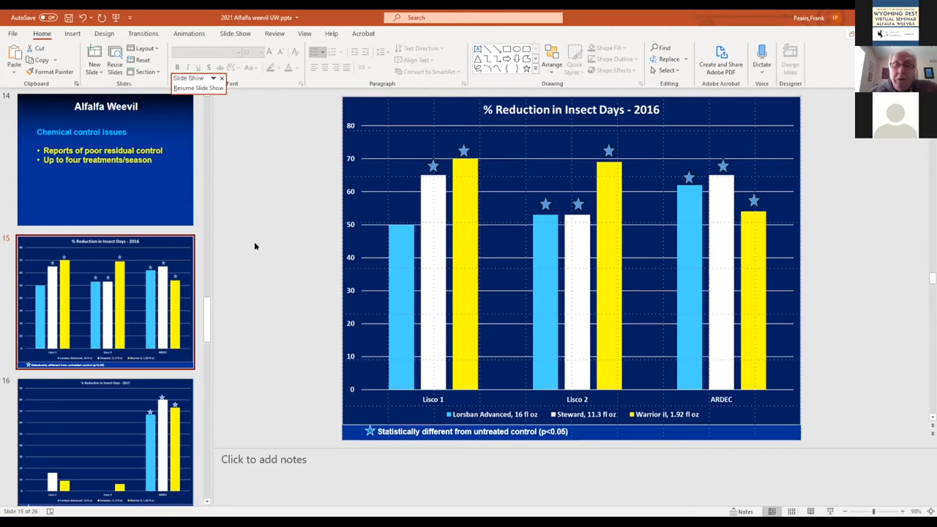
pyautogui.moveTo(261, 308)
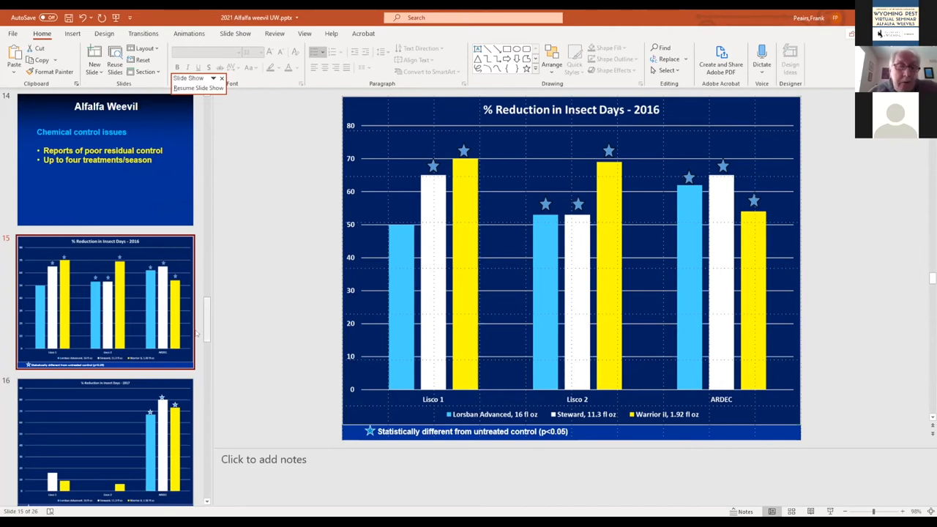
# - Display slide 16, the % Reduction in Insect Days – 2017 chart
pyautogui.click(103, 447)
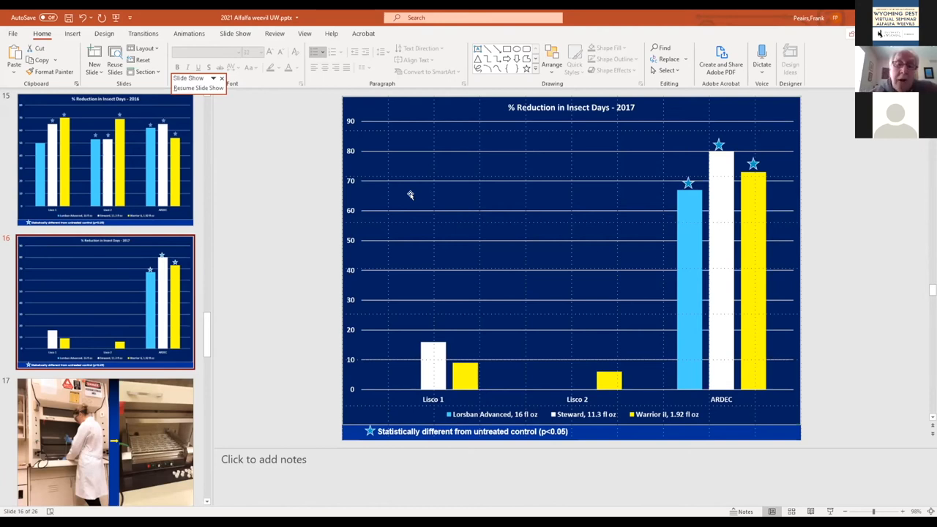
pyautogui.moveTo(299, 228)
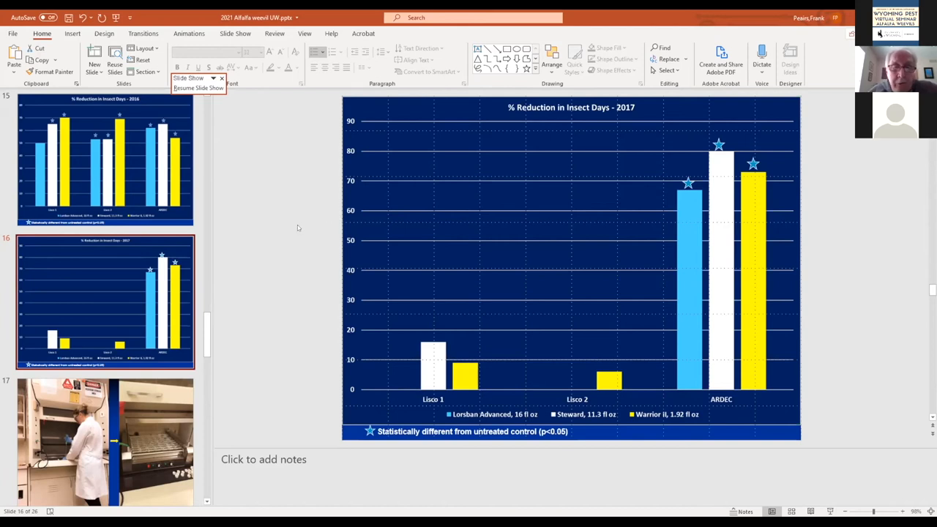
pyautogui.scroll(-3)
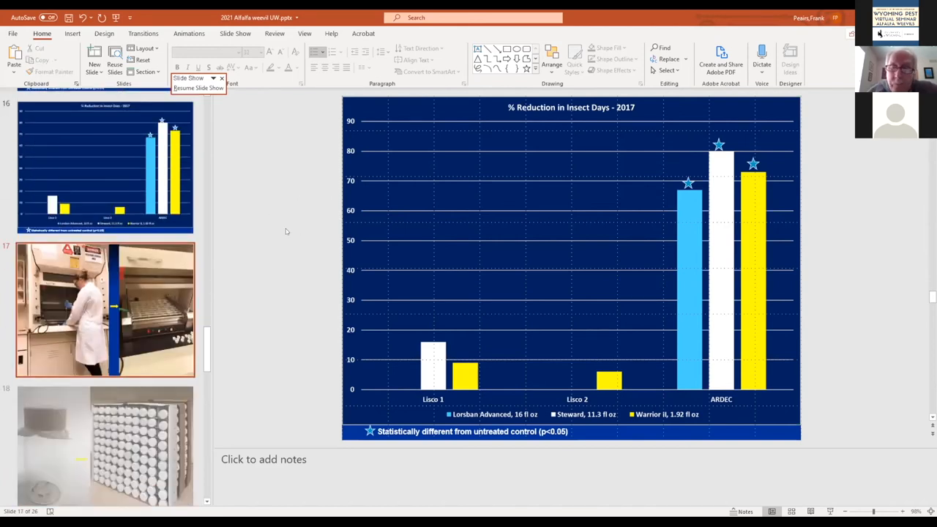
# - Display the laboratory fume-hood photo slide before the LD90 table
pyautogui.click(106, 307)
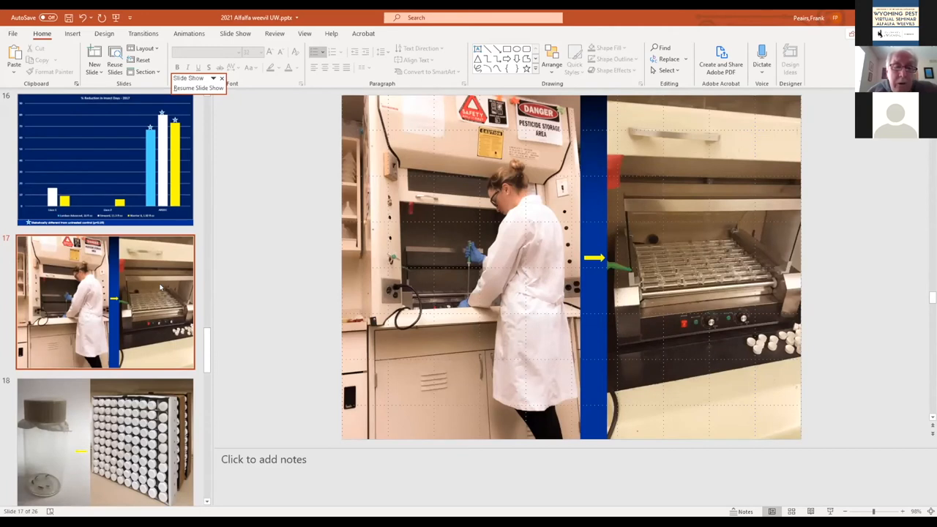
pyautogui.moveTo(152, 286)
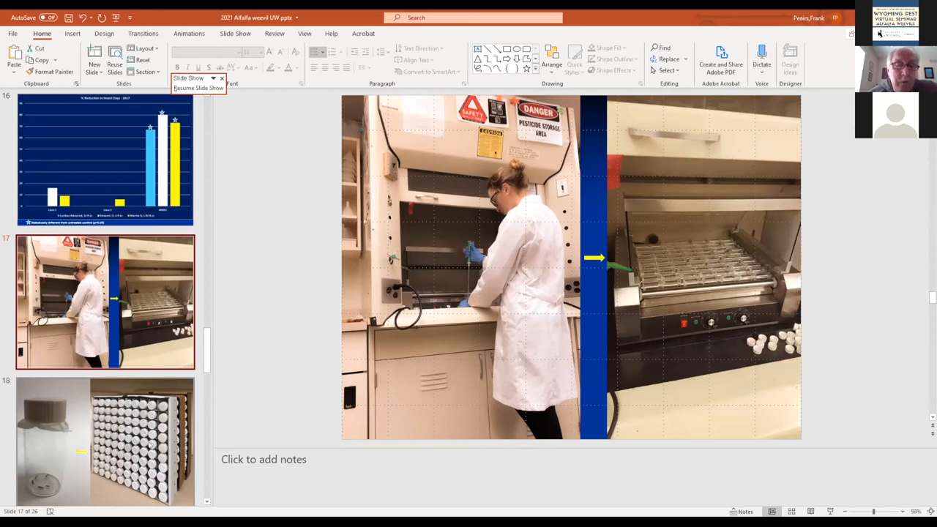
pyautogui.moveTo(294, 249)
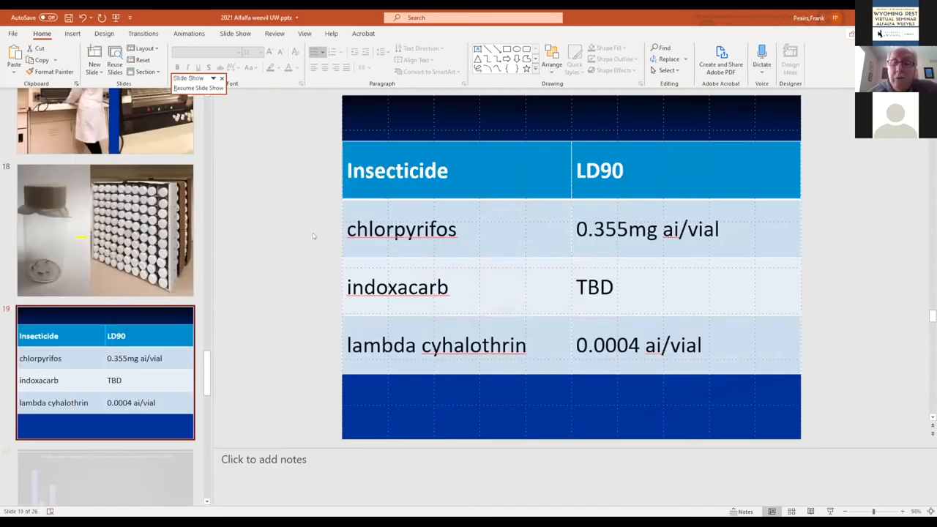
# - Advance from the LD90 insecticide table to the treated-versus-untreated mortality bar chart slide
pyautogui.scroll(-3)
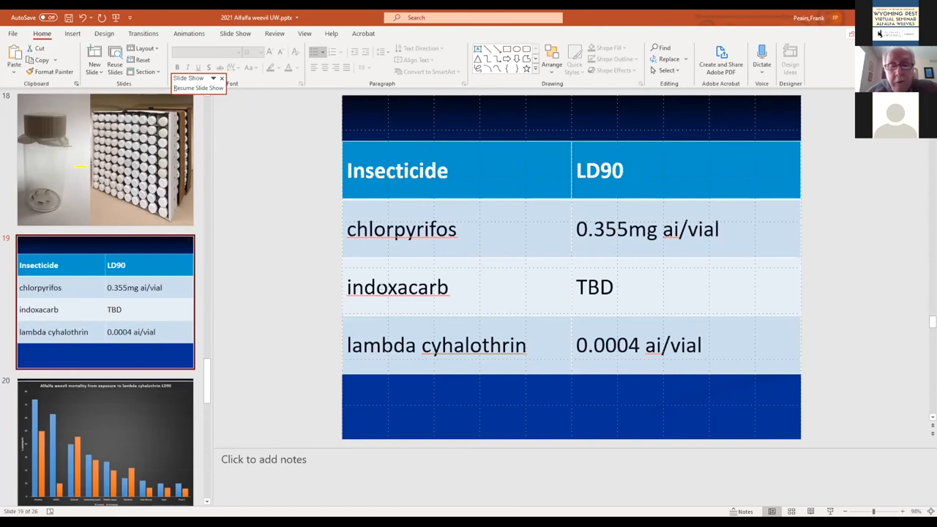
pyautogui.moveTo(388, 281)
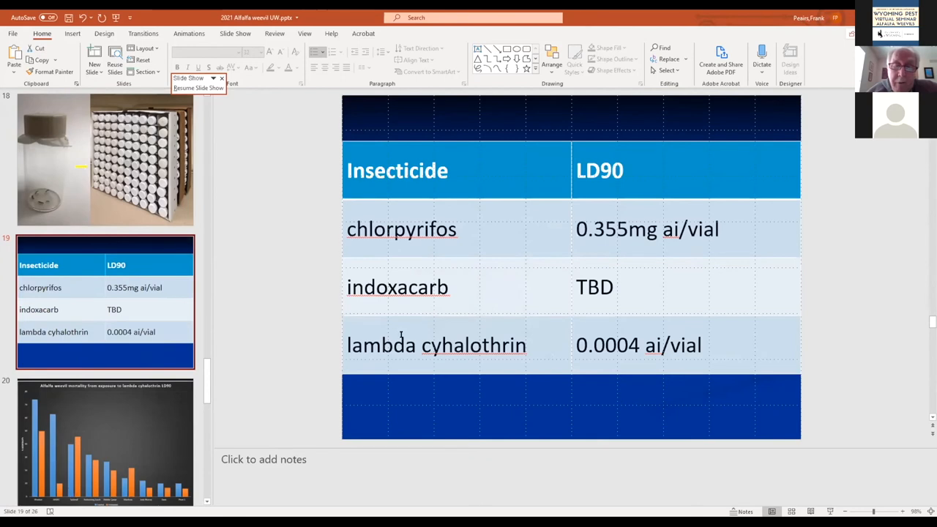
pyautogui.moveTo(401, 311)
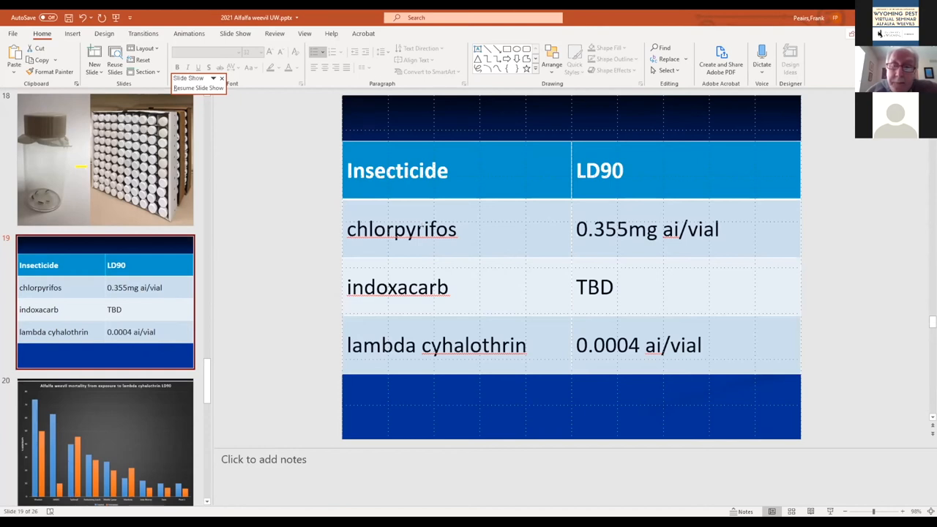
pyautogui.moveTo(260, 255)
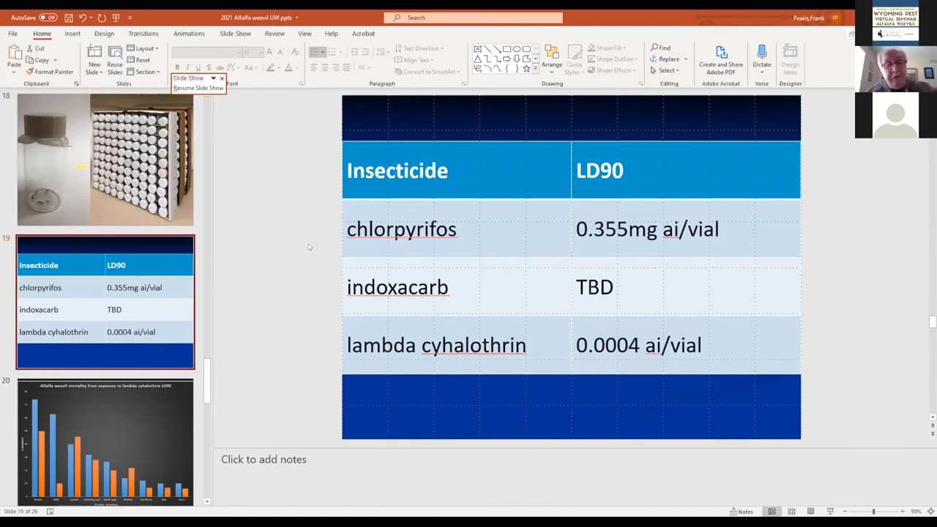
pyautogui.moveTo(261, 276)
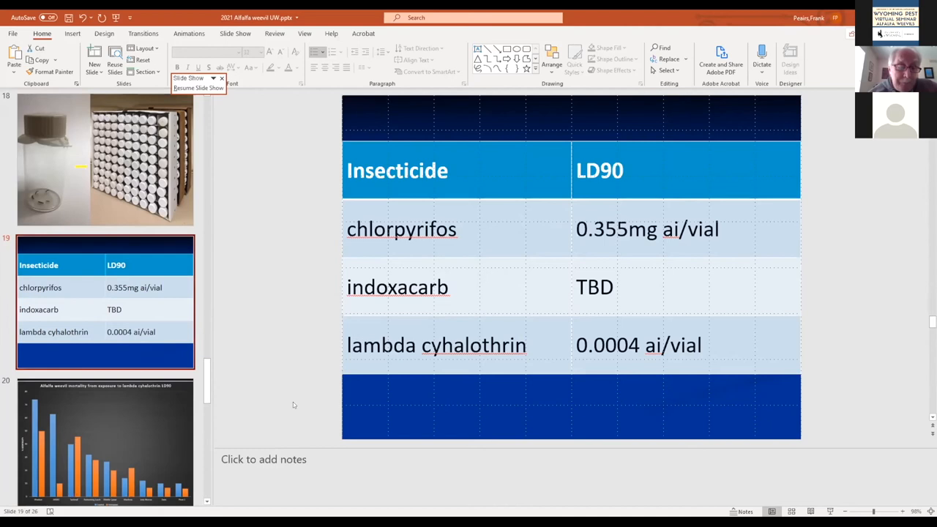
pyautogui.moveTo(222, 442)
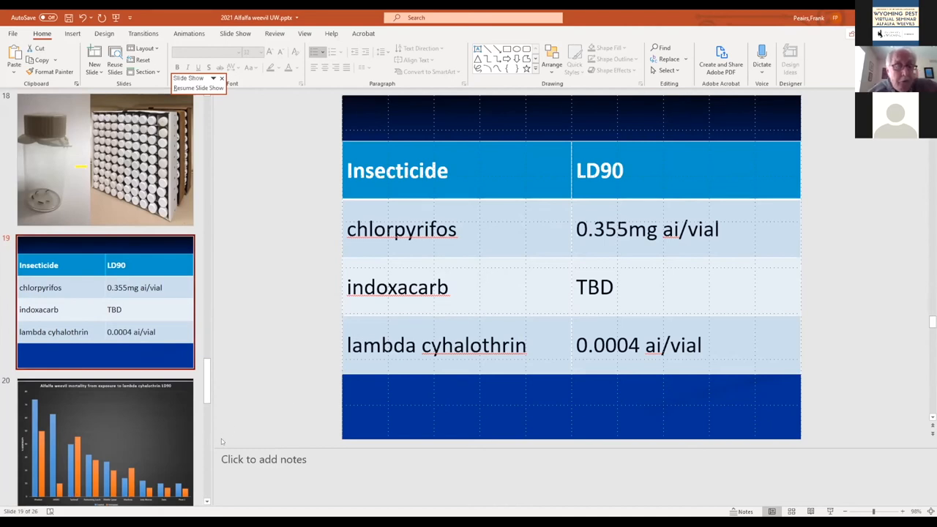
pyautogui.moveTo(182, 429)
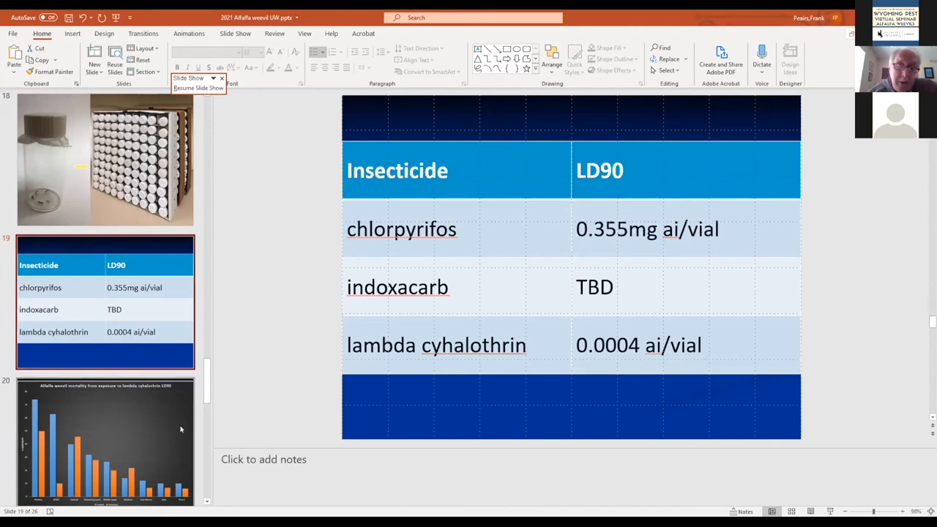
pyautogui.moveTo(159, 422)
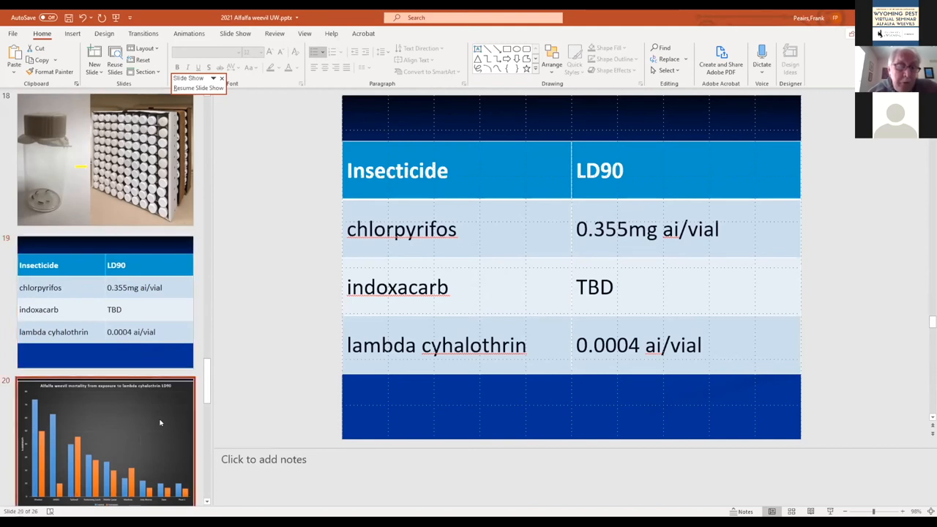
# - Advance to slide 21, the lambda cyhalothrin LD90 mortality chart comparing treated and untreated sites
pyautogui.scroll(-3)
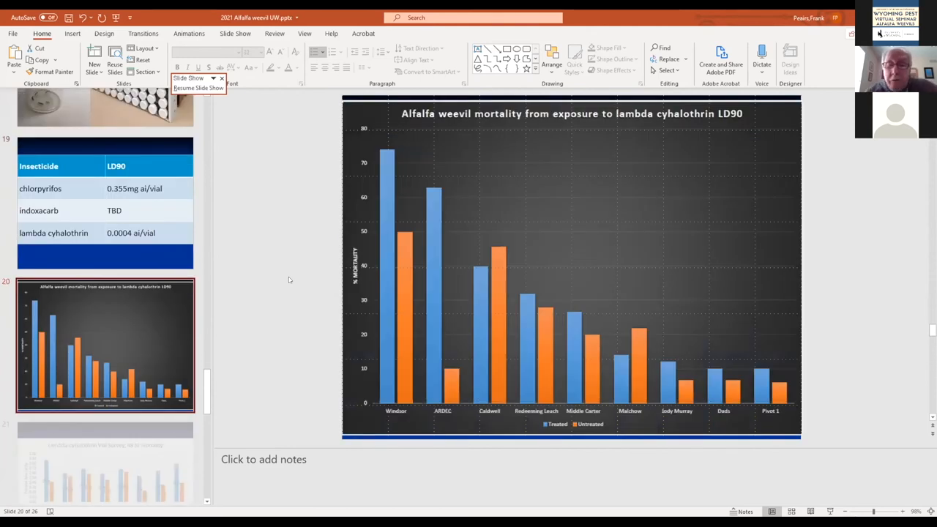
pyautogui.scroll(-3)
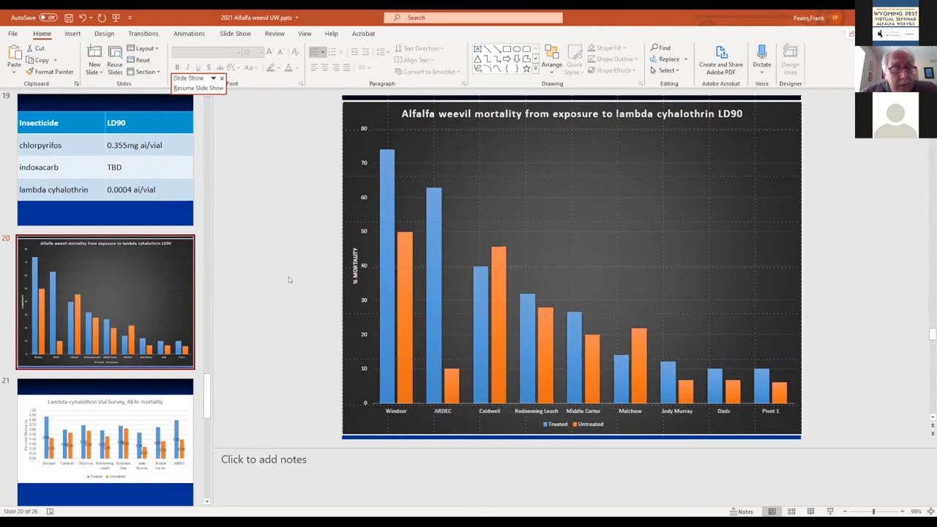
pyautogui.moveTo(328, 276)
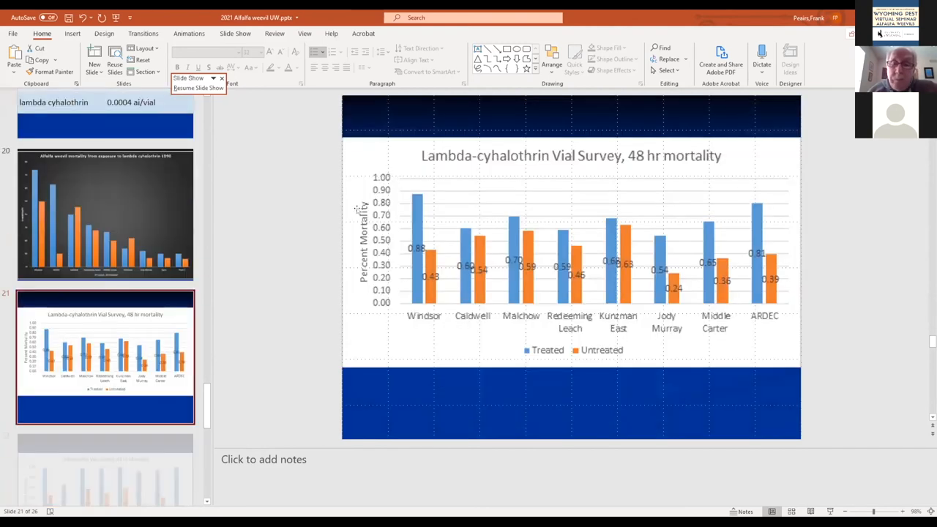
# - Show the Lambda-cyhalothrin Vial Survey, 48 hr mortality chart slide
pyautogui.scroll(-3)
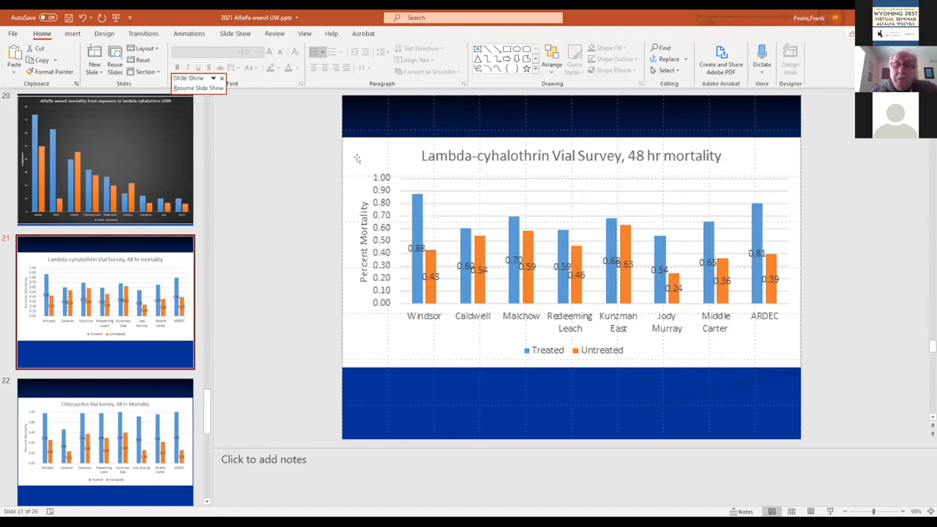
pyautogui.moveTo(424, 343)
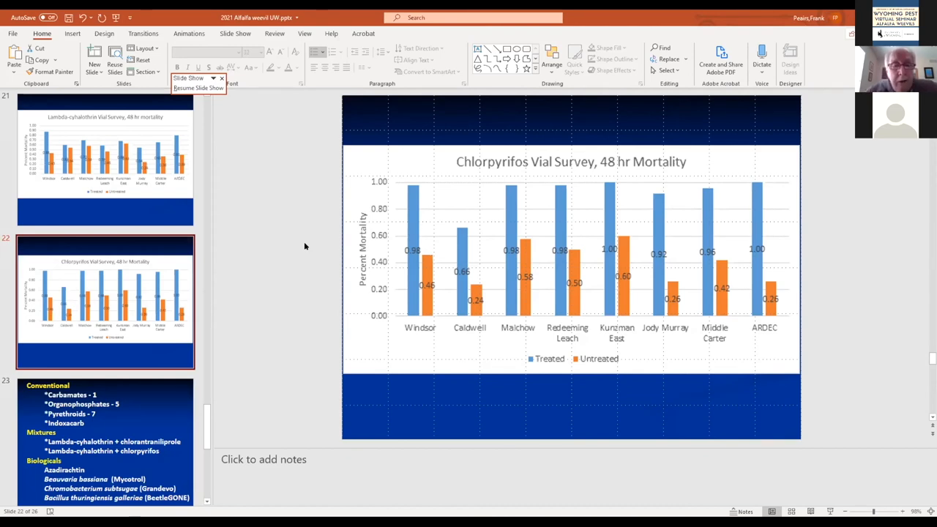
pyautogui.moveTo(384, 158)
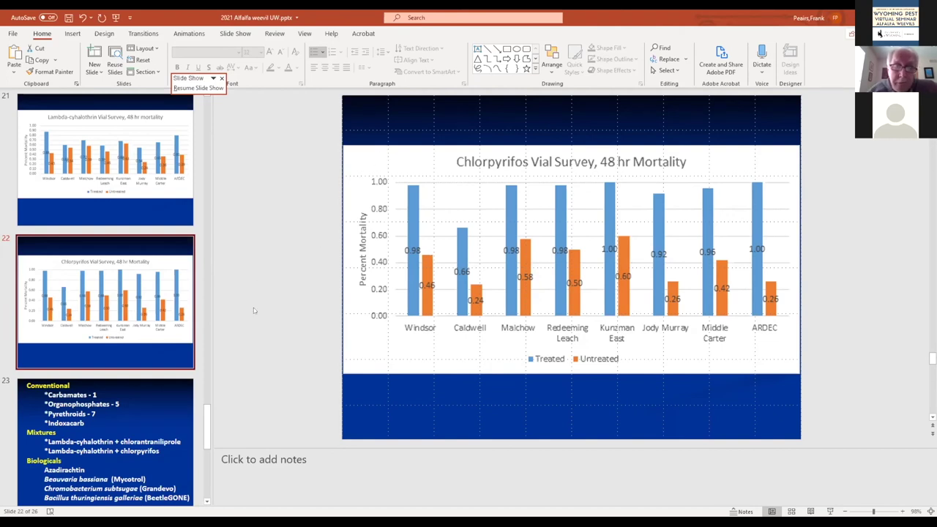
pyautogui.moveTo(275, 351)
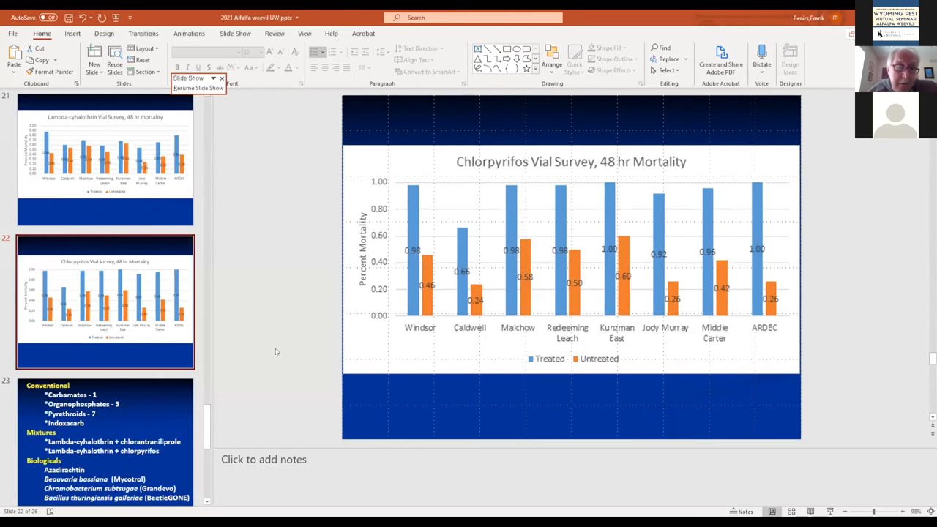
pyautogui.moveTo(278, 352)
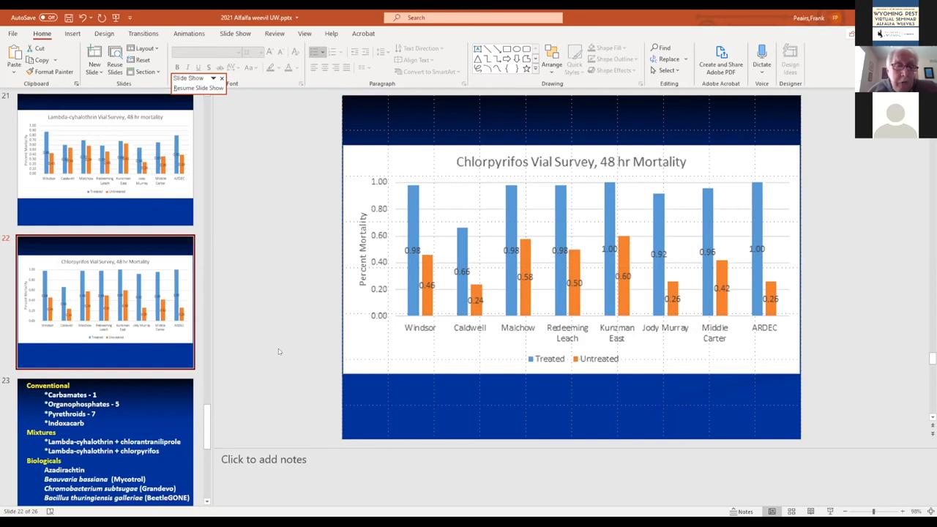
pyautogui.moveTo(253, 372)
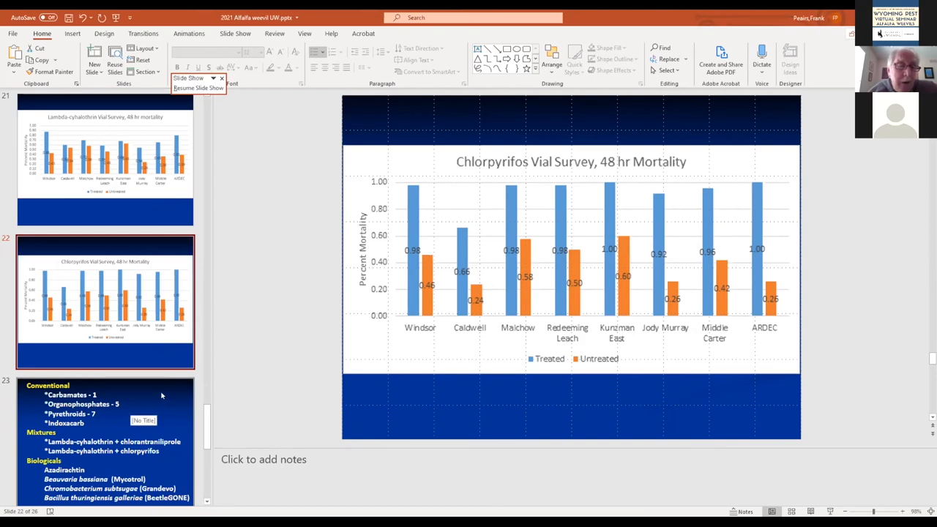
pyautogui.moveTo(165, 390)
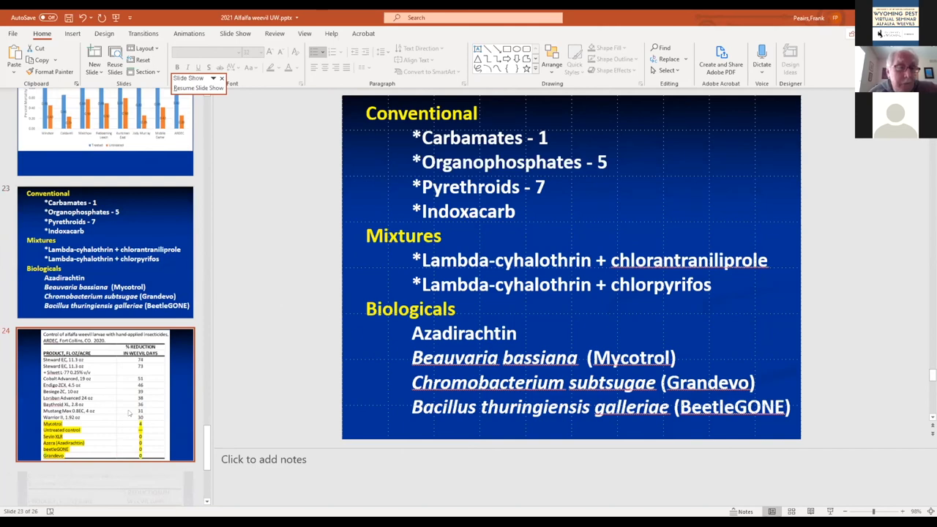
pyautogui.moveTo(312, 208)
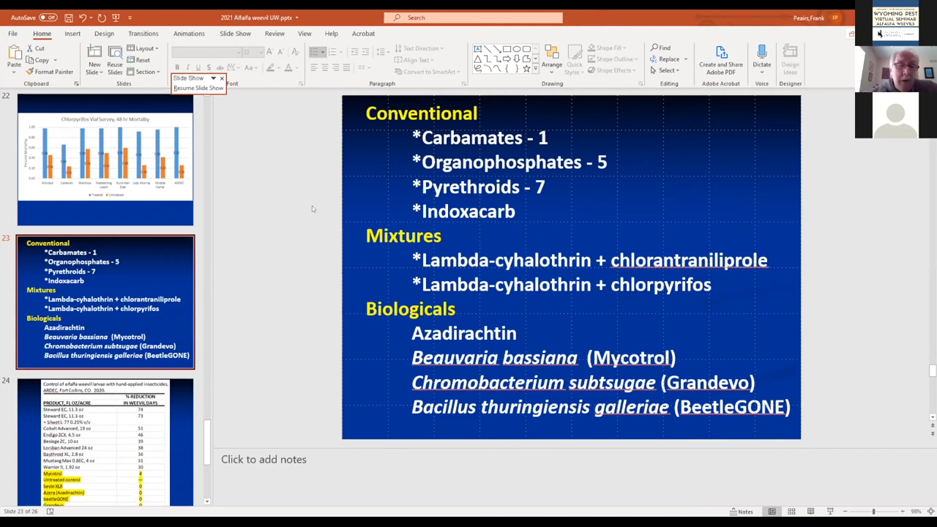
pyautogui.moveTo(308, 178)
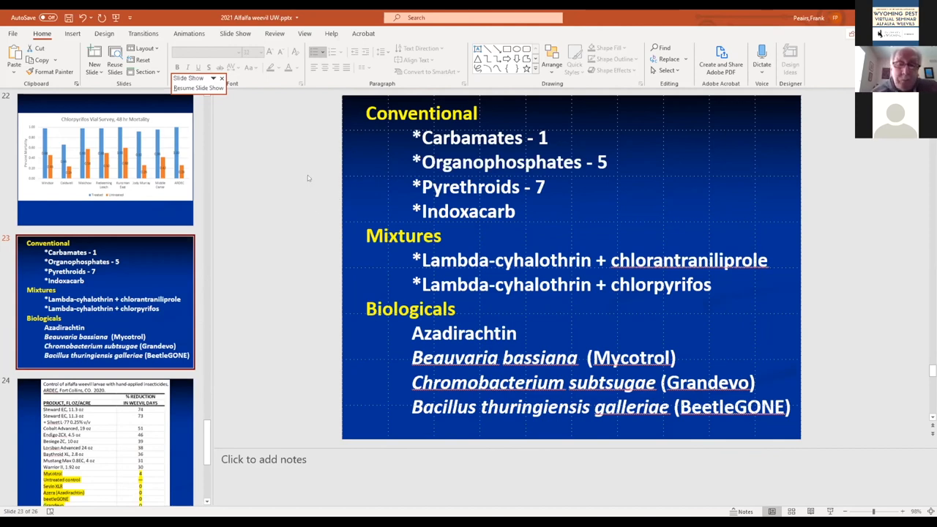
pyautogui.moveTo(258, 231)
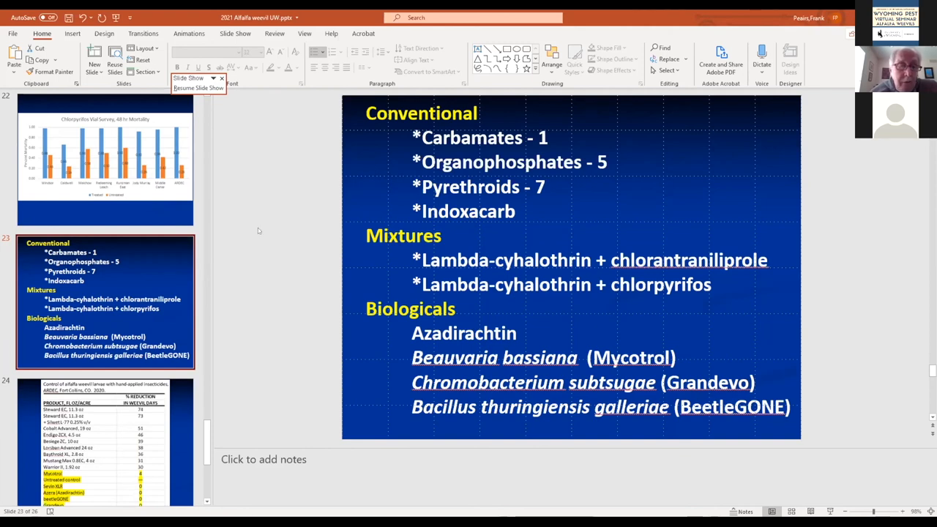
pyautogui.moveTo(178, 401)
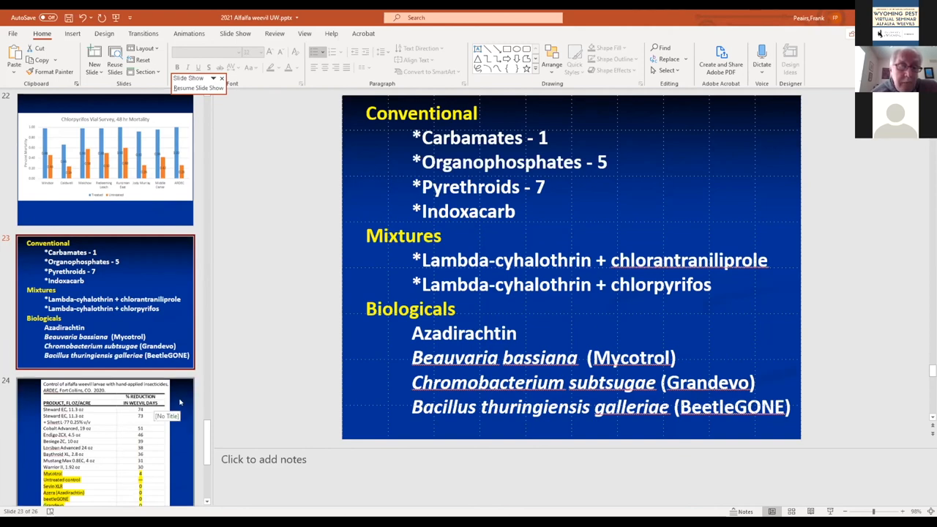
# - Go past the insecticide class list to slide 24, the ARDEC Fort Collins 2020 hand-applied insecticide table
pyautogui.click(102, 454)
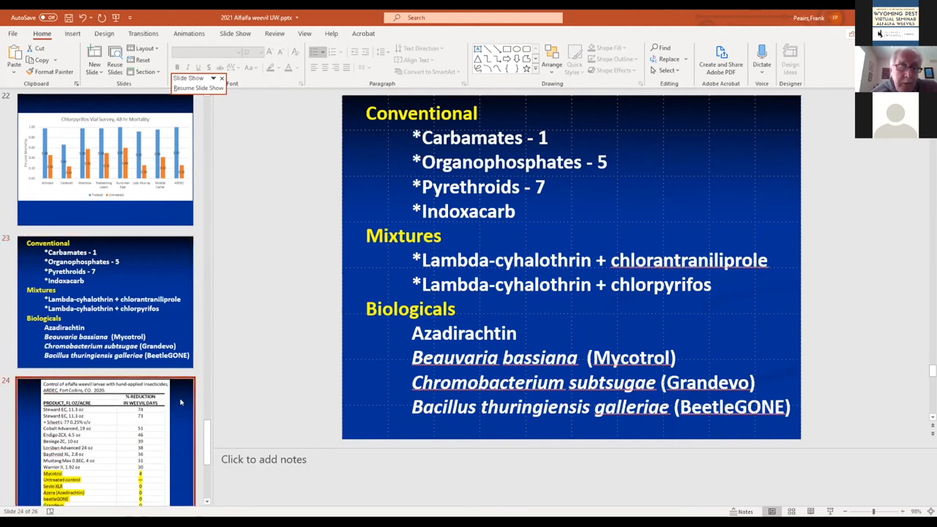
pyautogui.scroll(-3)
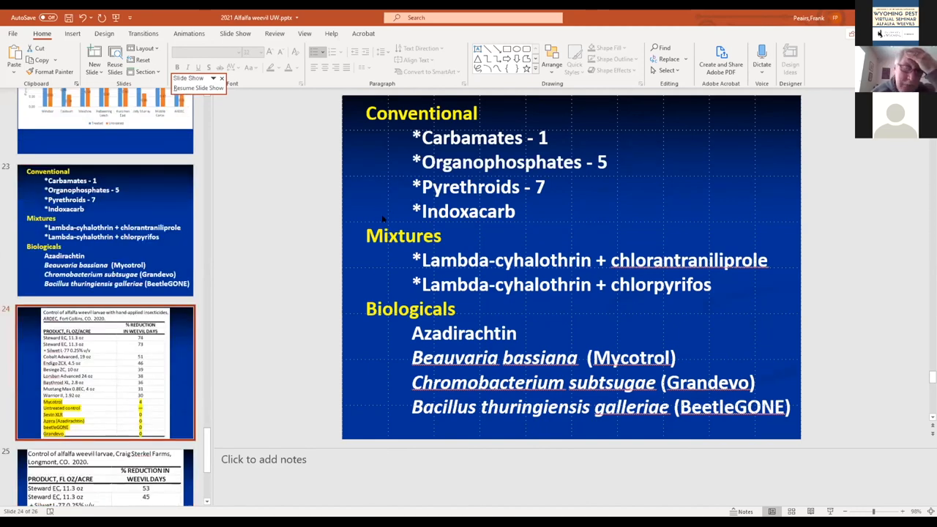
pyautogui.click(105, 384)
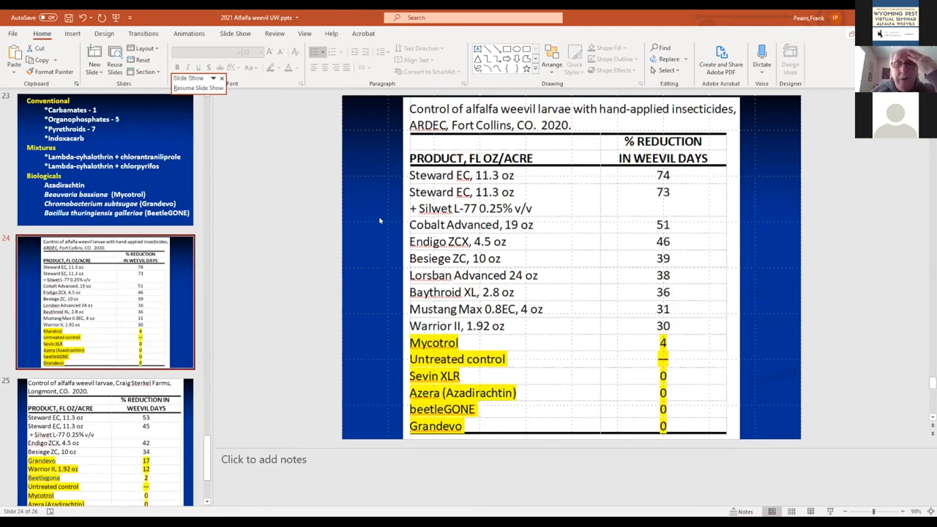
pyautogui.moveTo(389, 227)
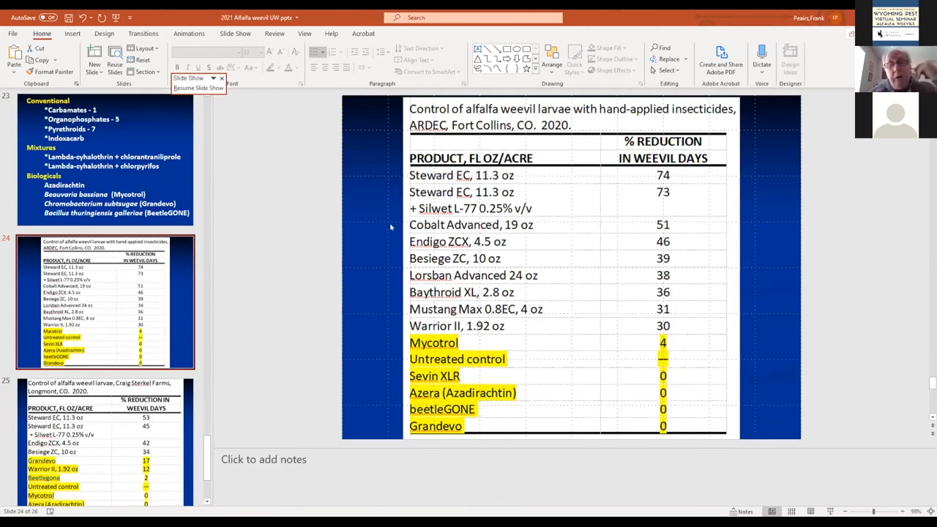
pyautogui.moveTo(545, 182)
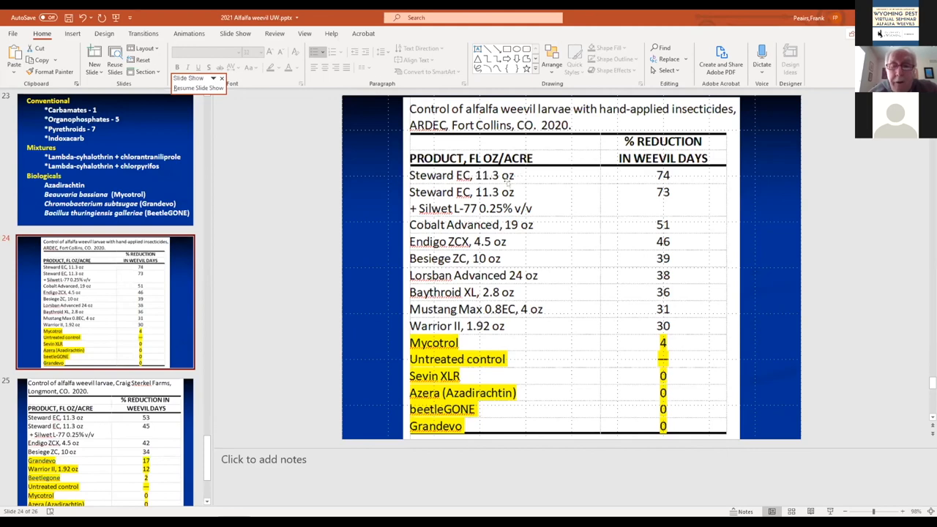
pyautogui.moveTo(484, 198)
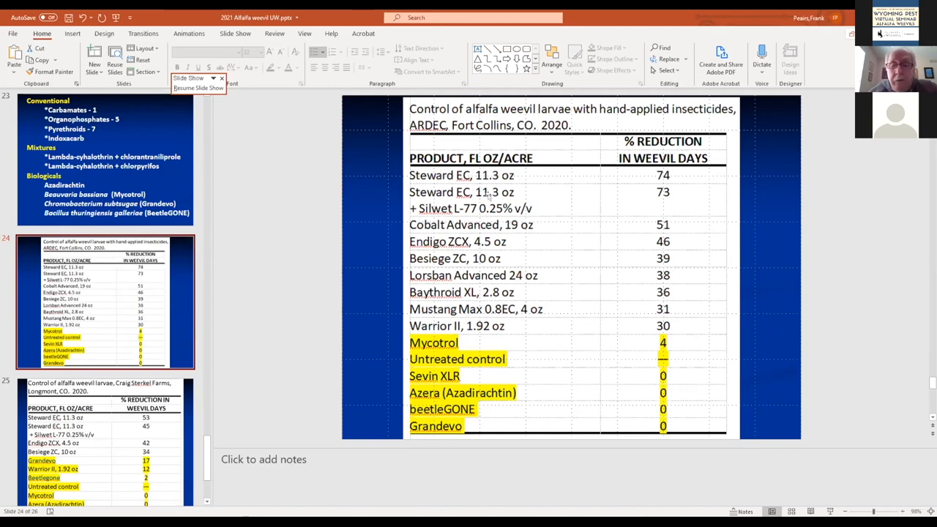
pyautogui.moveTo(566, 193)
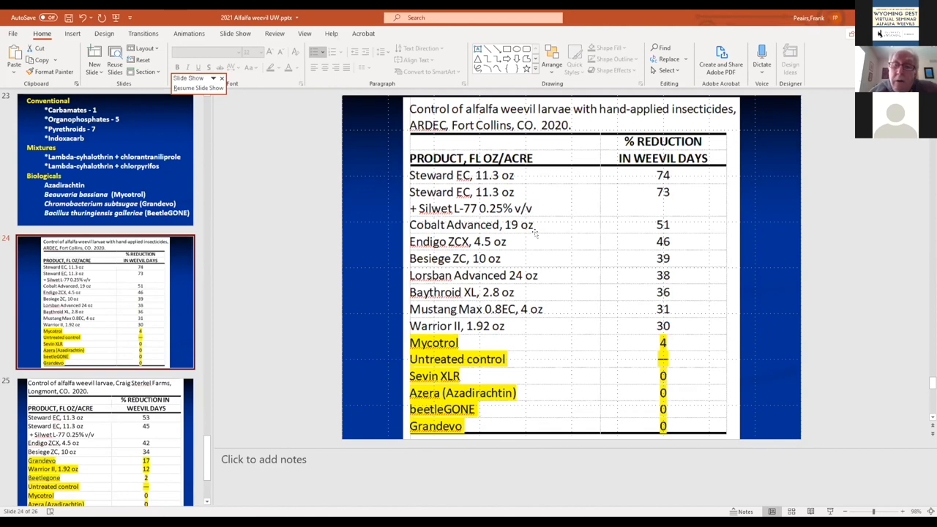
pyautogui.moveTo(536, 228)
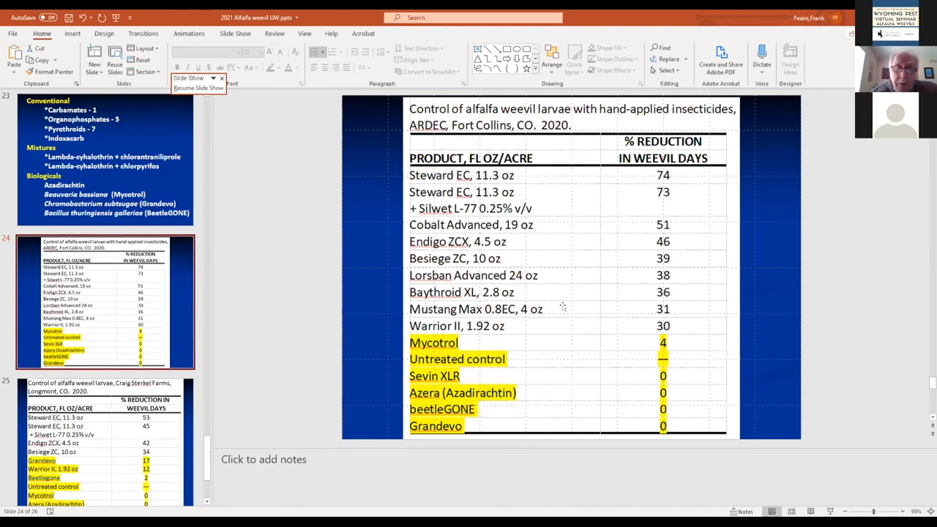
pyautogui.moveTo(559, 366)
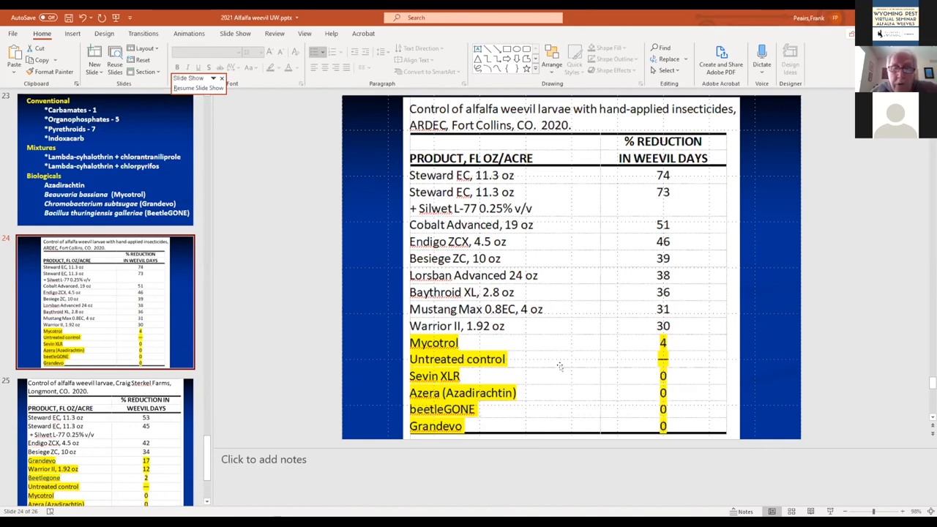
pyautogui.moveTo(539, 367)
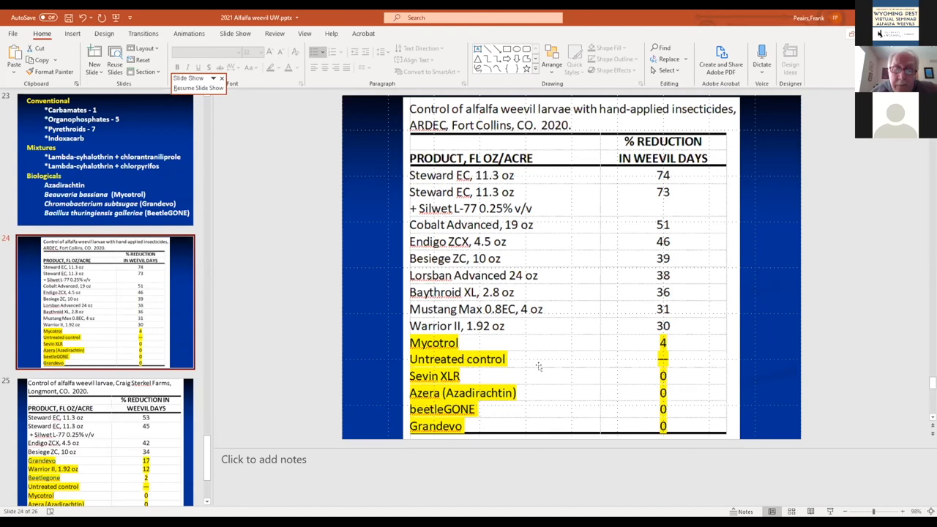
pyautogui.moveTo(521, 350)
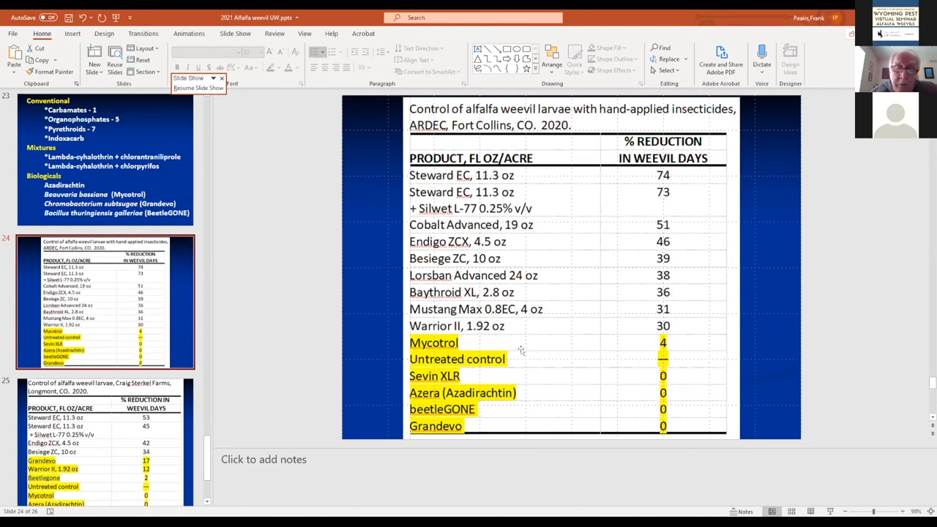
pyautogui.moveTo(454, 342)
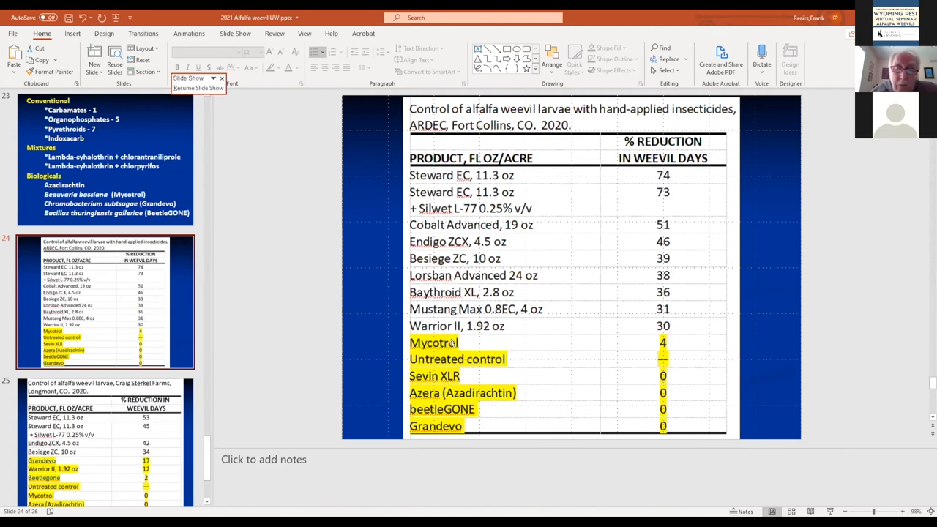
pyautogui.moveTo(442, 359)
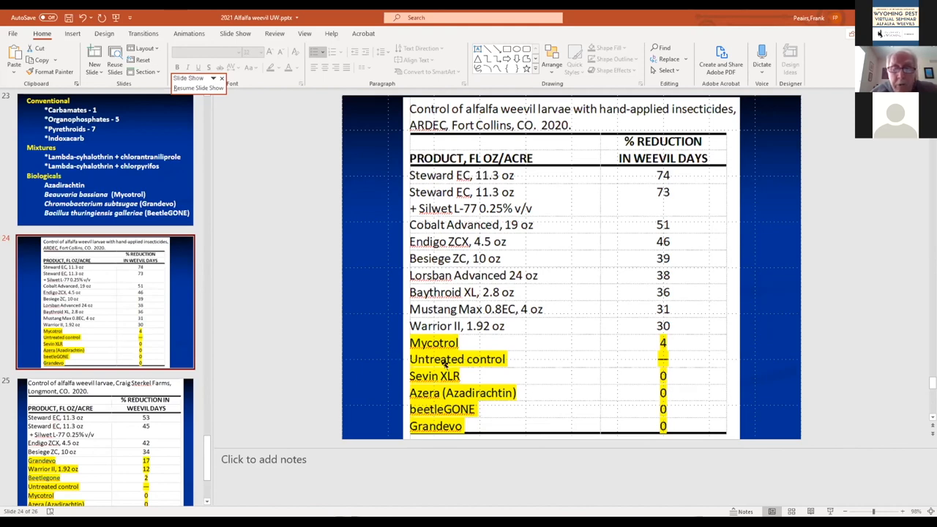
pyautogui.moveTo(531, 361)
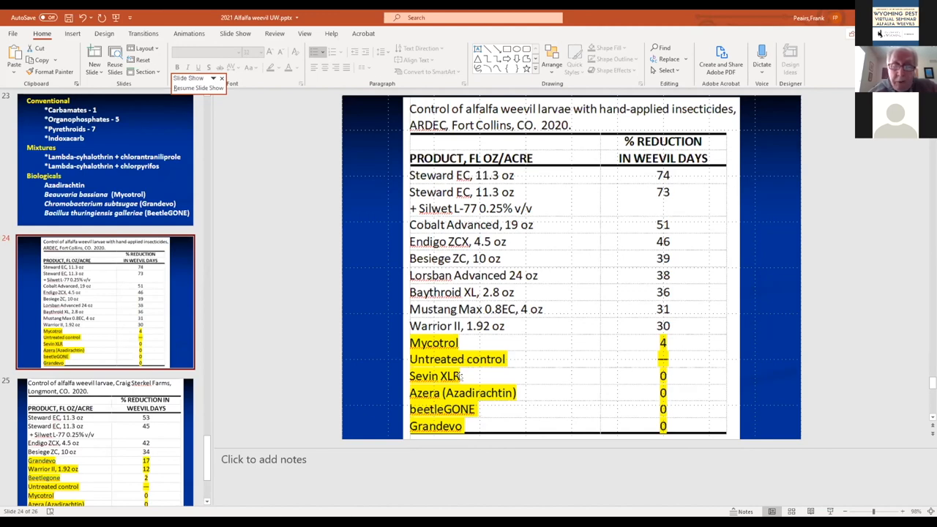
pyautogui.moveTo(463, 377)
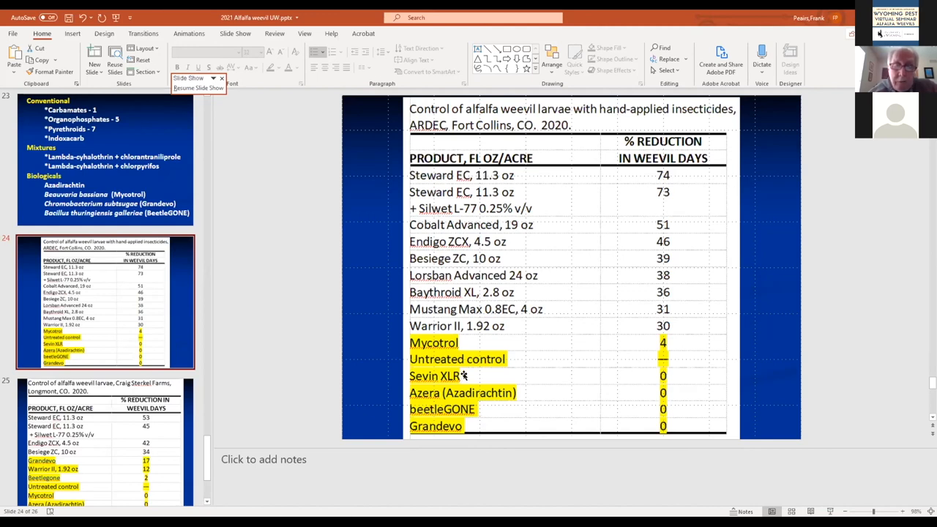
pyautogui.moveTo(472, 377)
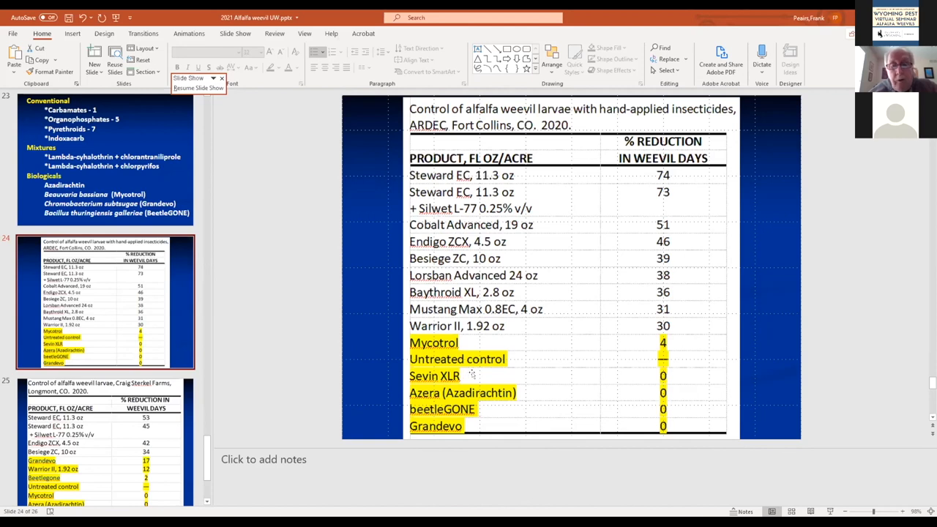
pyautogui.moveTo(483, 375)
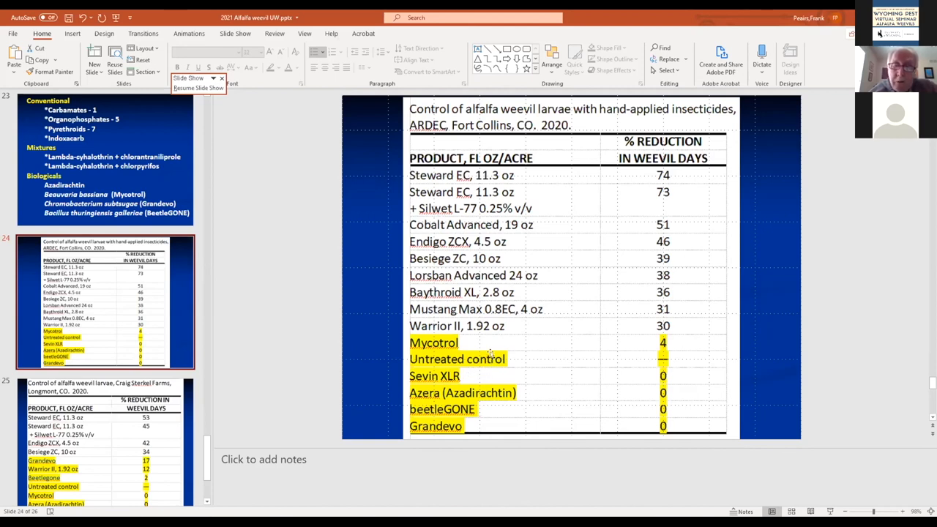
pyautogui.moveTo(521, 356)
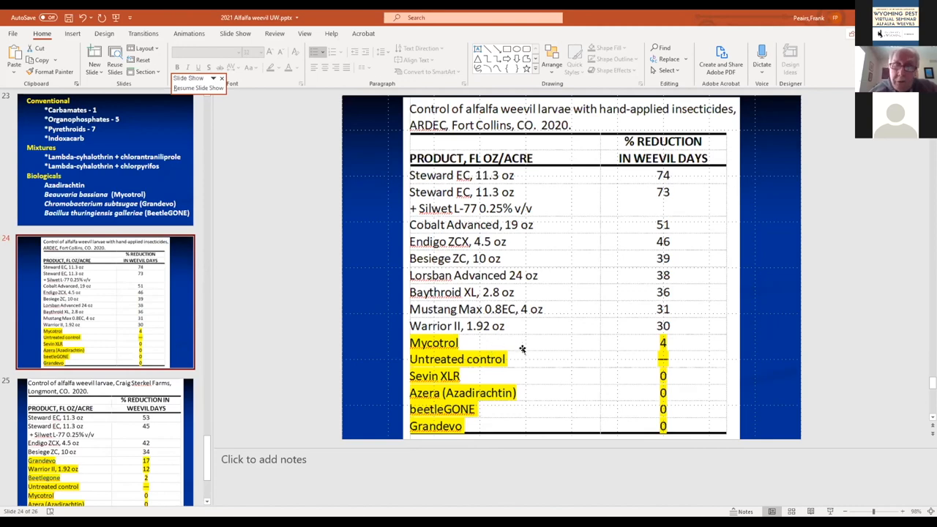
pyautogui.moveTo(522, 348)
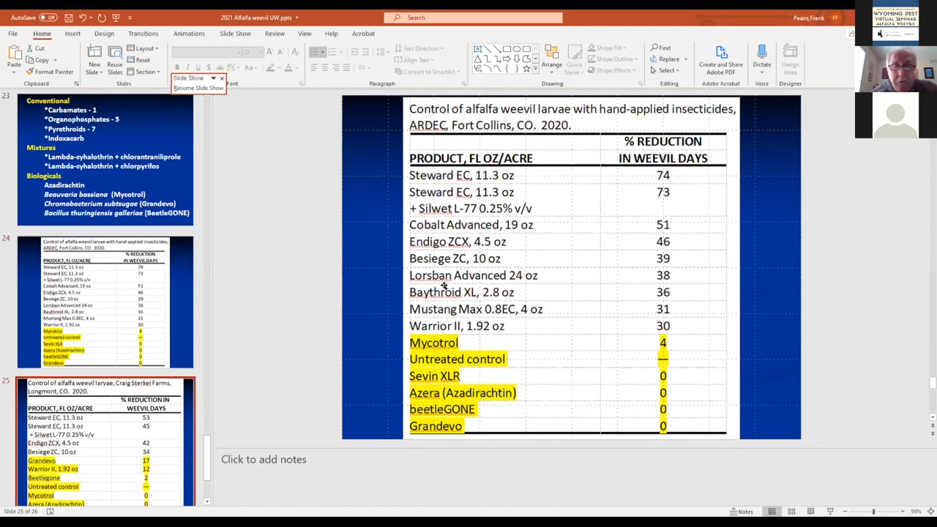
pyautogui.moveTo(448, 290)
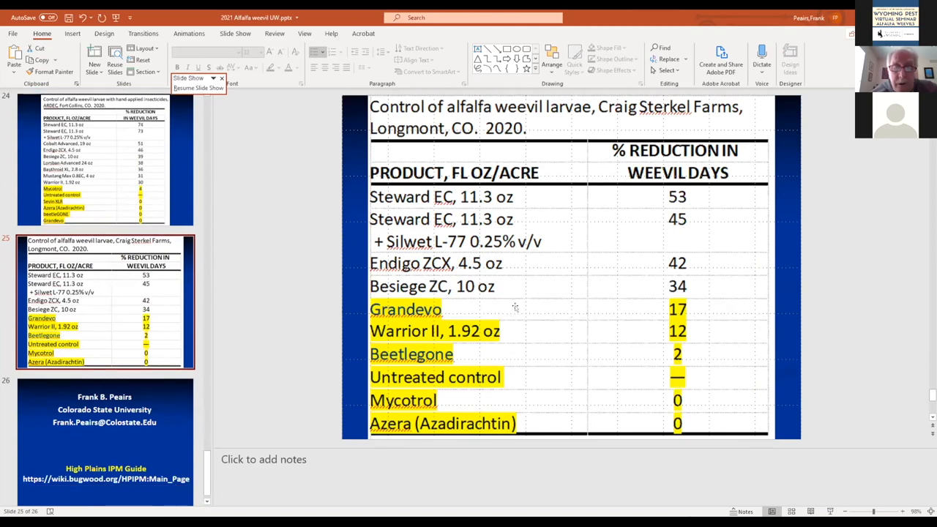
pyautogui.moveTo(523, 310)
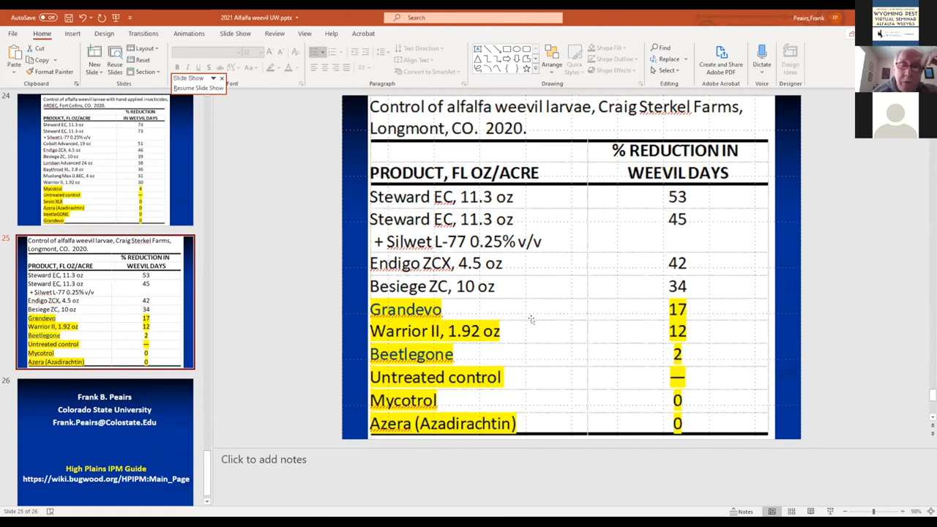
pyautogui.moveTo(527, 331)
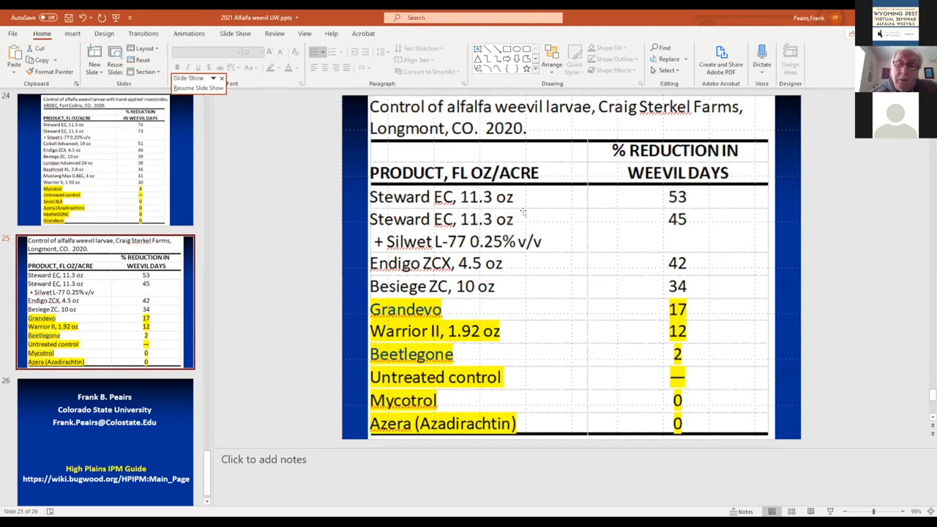
pyautogui.moveTo(539, 211)
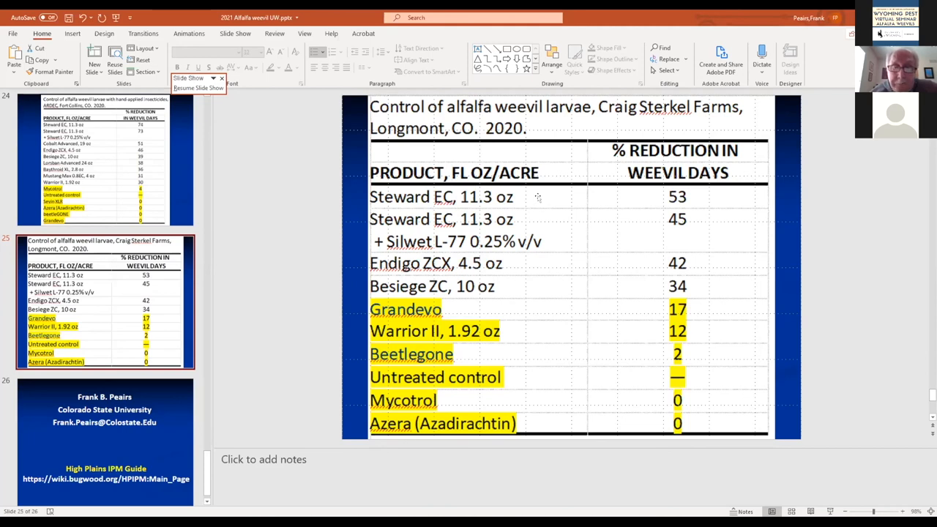
pyautogui.moveTo(568, 278)
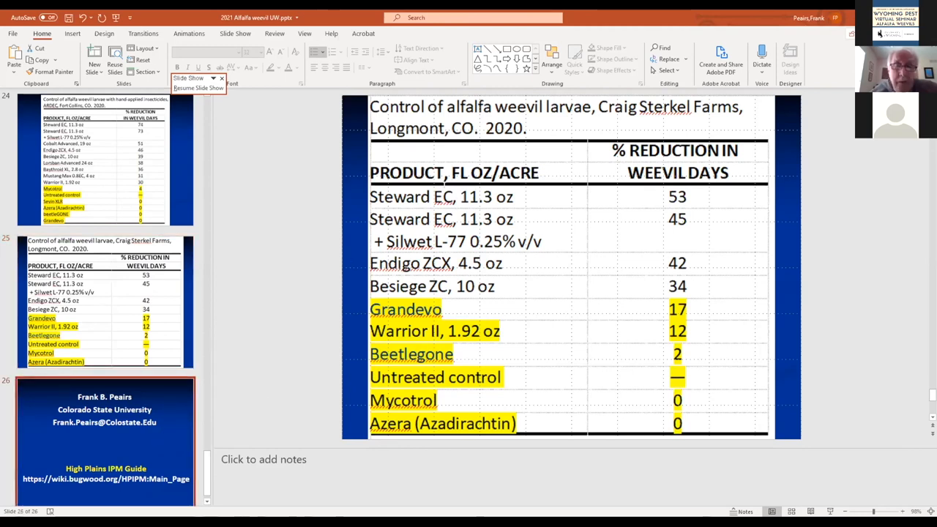
# - Show the closing slide with Frank B. Peairs' CSU contact and the High Plains IPM Guide link
pyautogui.click(105, 436)
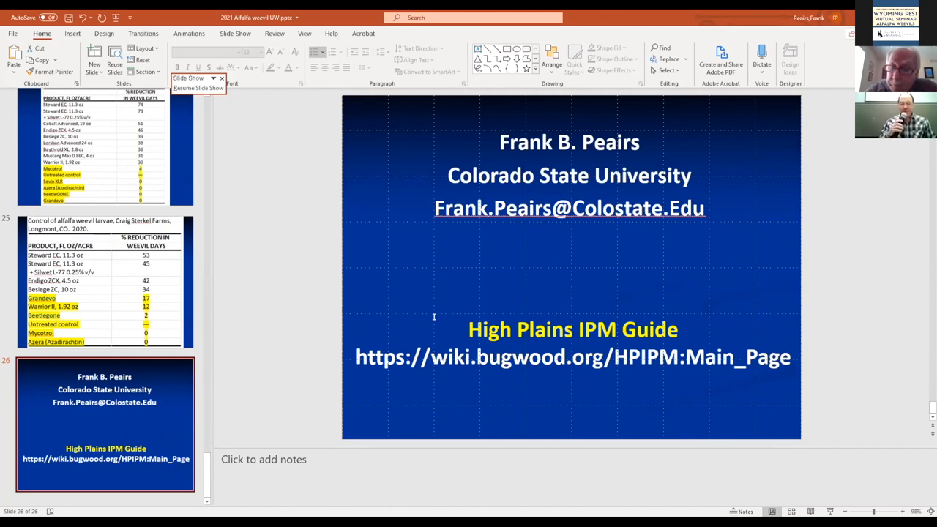
pyautogui.moveTo(384, 114)
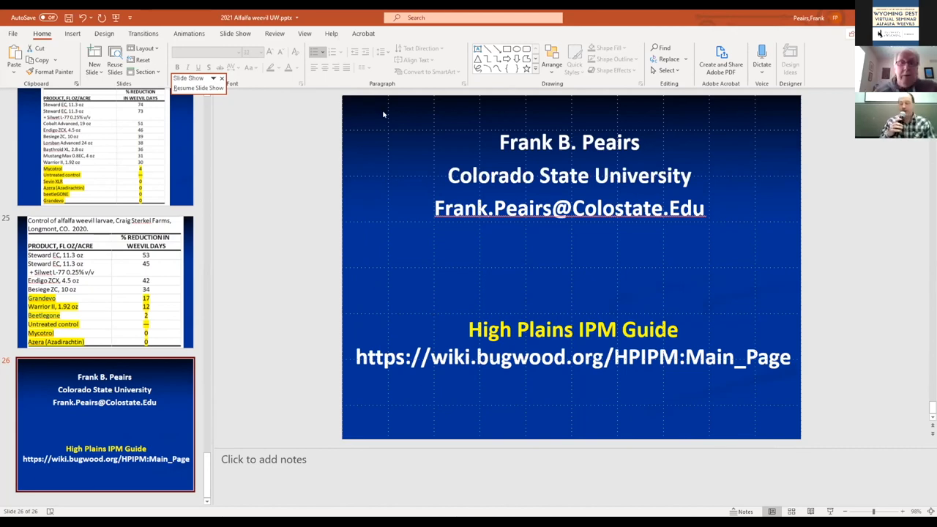
pyautogui.moveTo(407, 46)
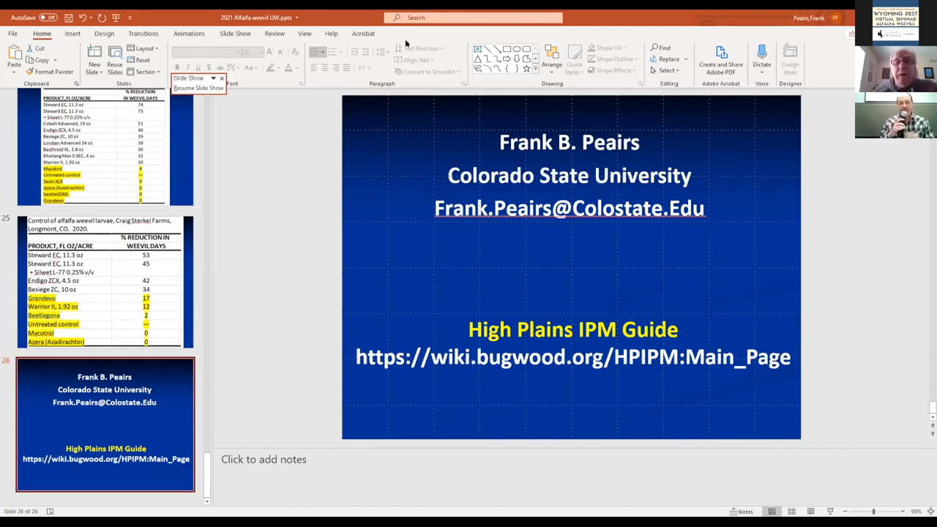